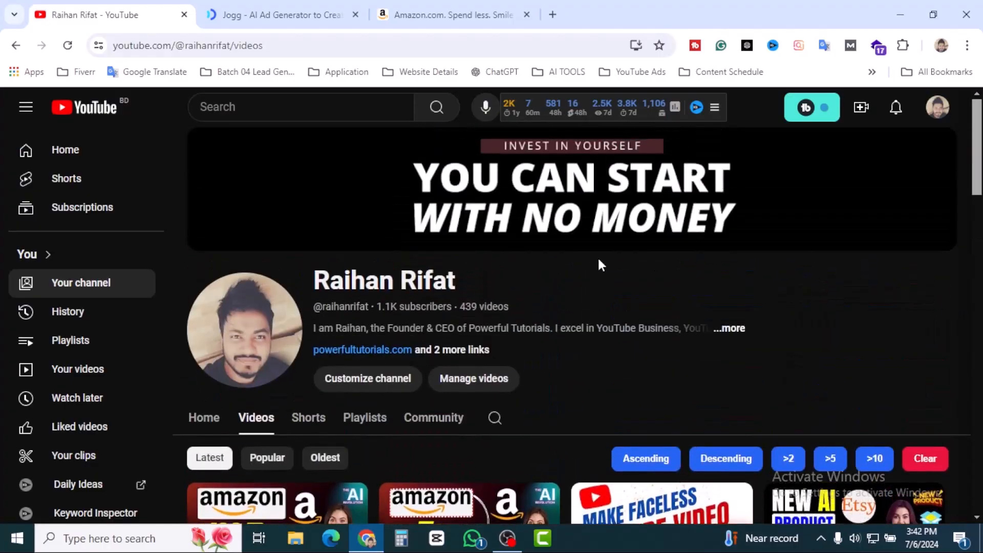
{"action": "mouse_move", "coordinate": [547, 294]}
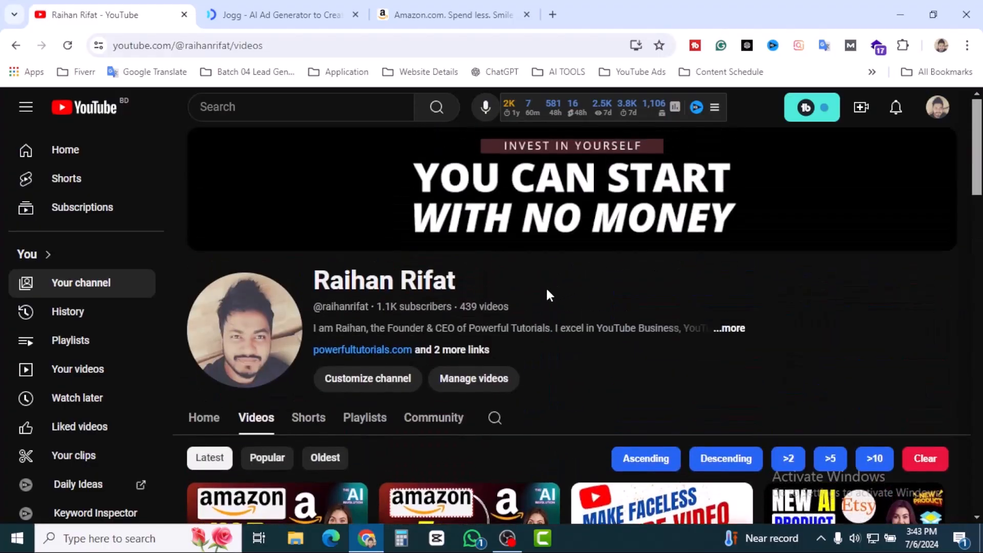
Switch from the YouTube channel page to the Jogg AI website tab.
{"action": "left_click", "coordinate": [279, 14]}
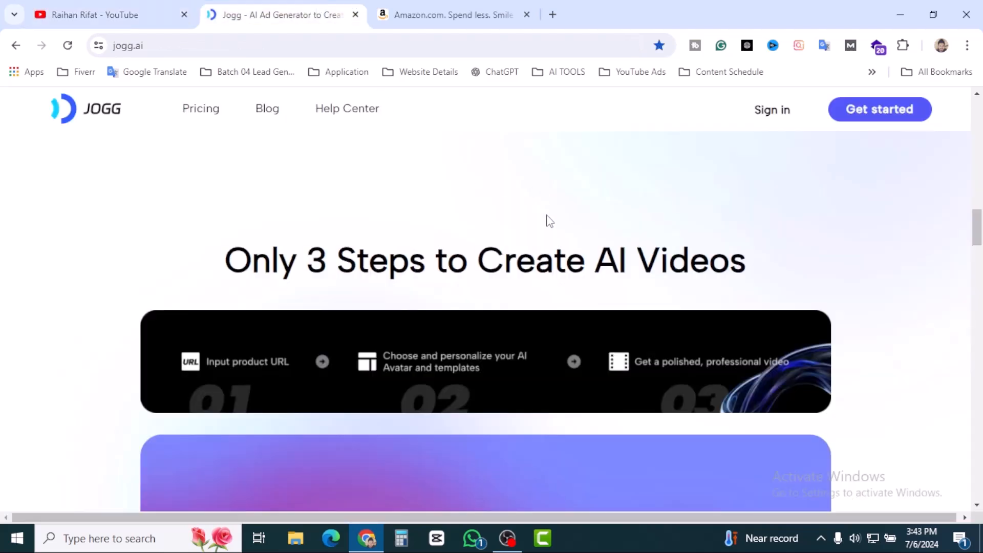
{"action": "mouse_move", "coordinate": [490, 245]}
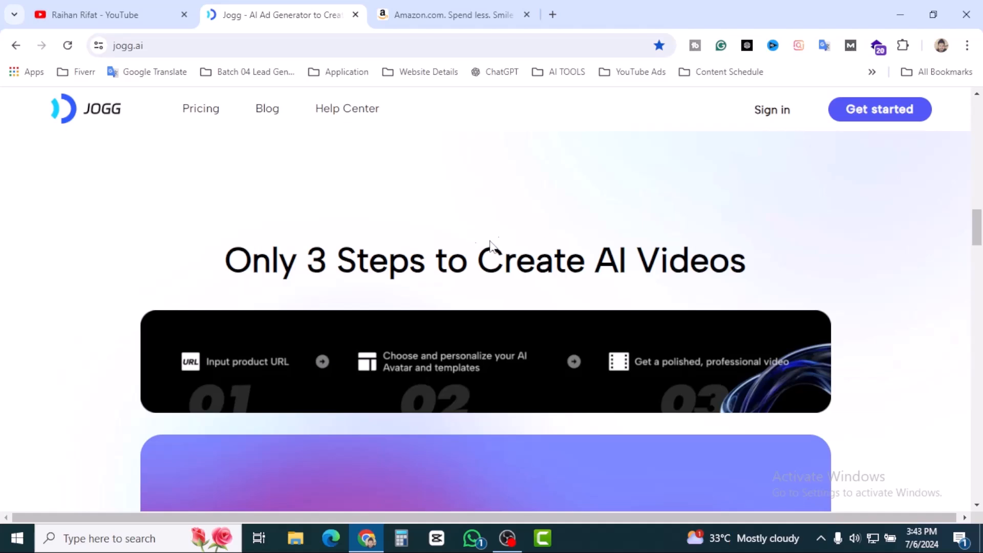
{"action": "mouse_move", "coordinate": [771, 272]}
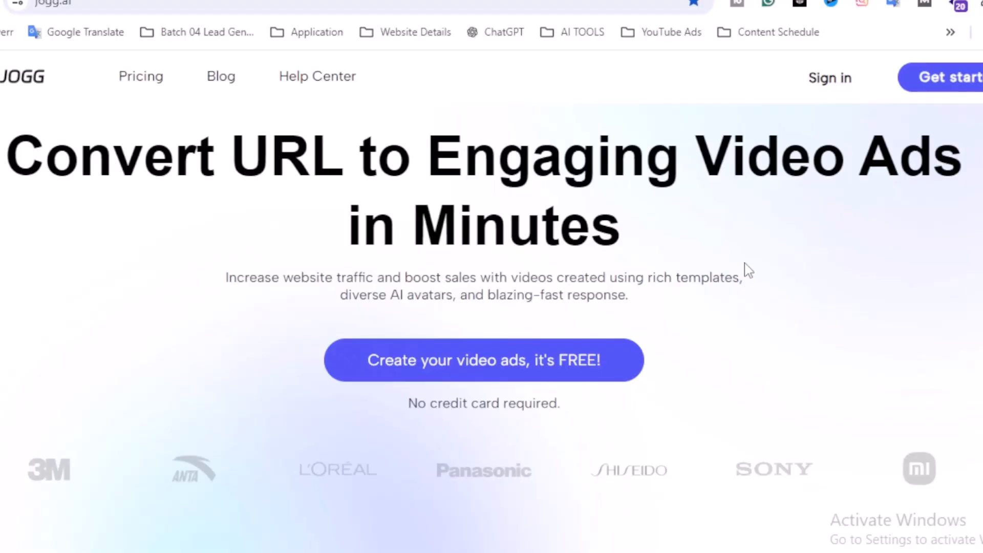
{"action": "mouse_move", "coordinate": [749, 280]}
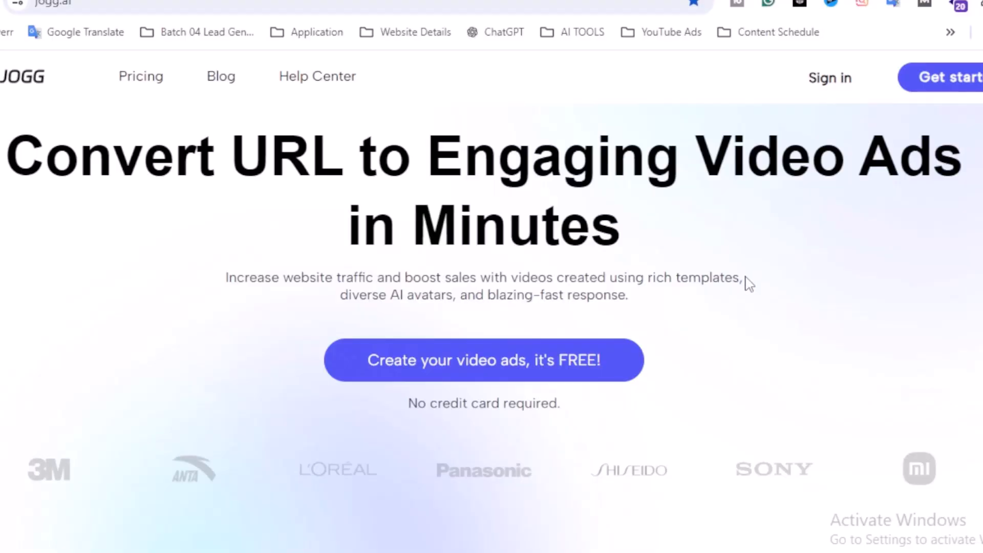
{"action": "mouse_move", "coordinate": [713, 315]}
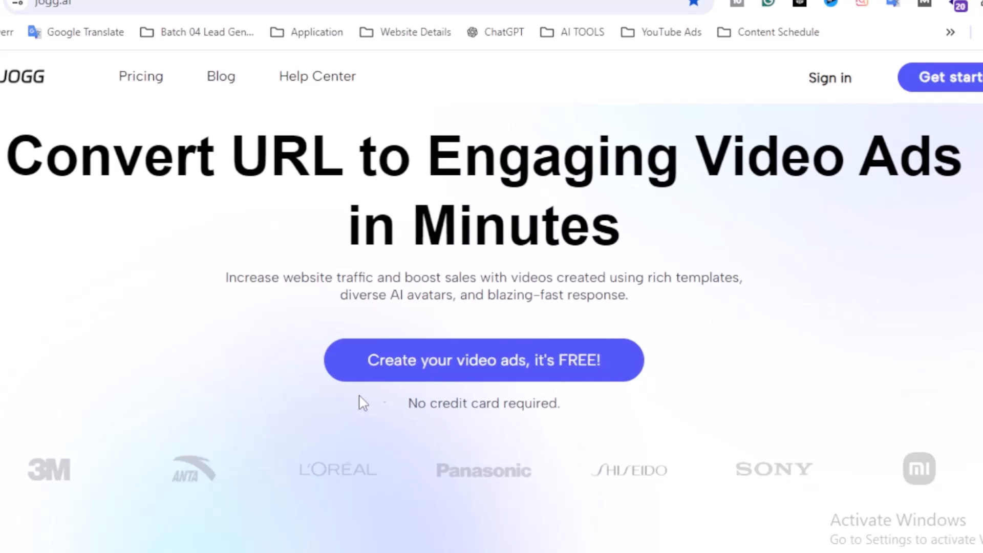
{"action": "mouse_move", "coordinate": [945, 321]}
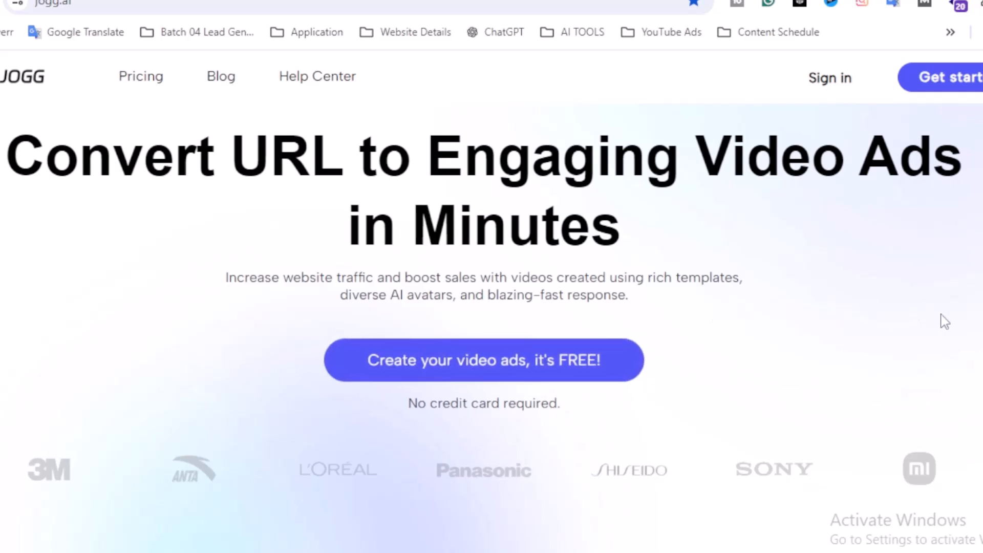
Browse the Jogg AI homepage down past steps and templates to the FAQ section.
{"action": "scroll", "scroll_direction": "down", "scroll_amount": 3}
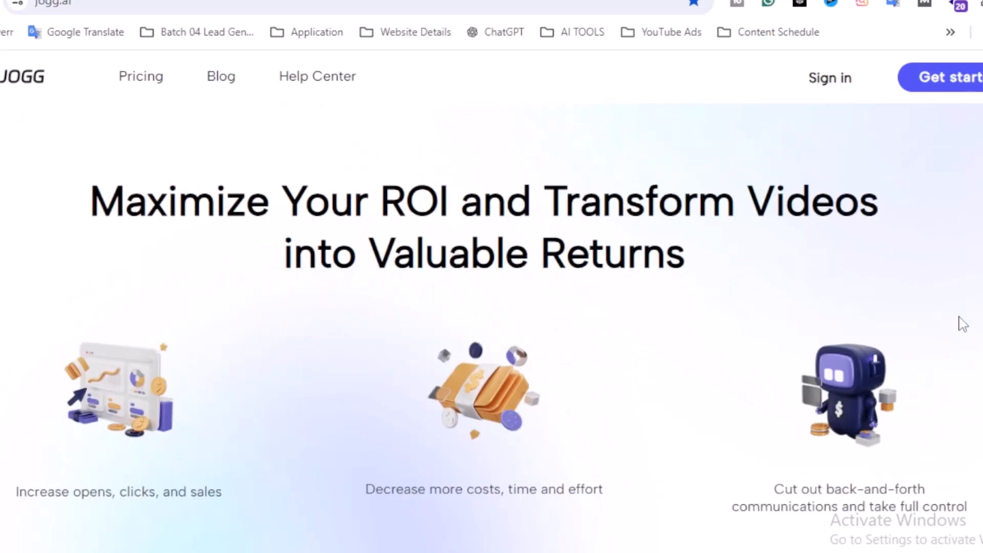
{"action": "scroll", "scroll_direction": "down", "scroll_amount": 3}
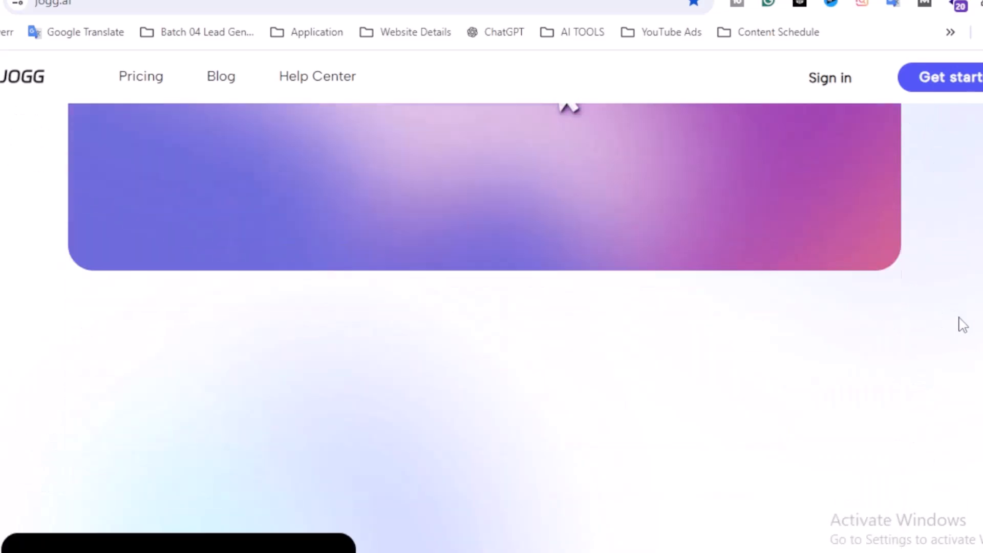
{"action": "scroll", "scroll_direction": "down", "scroll_amount": 3}
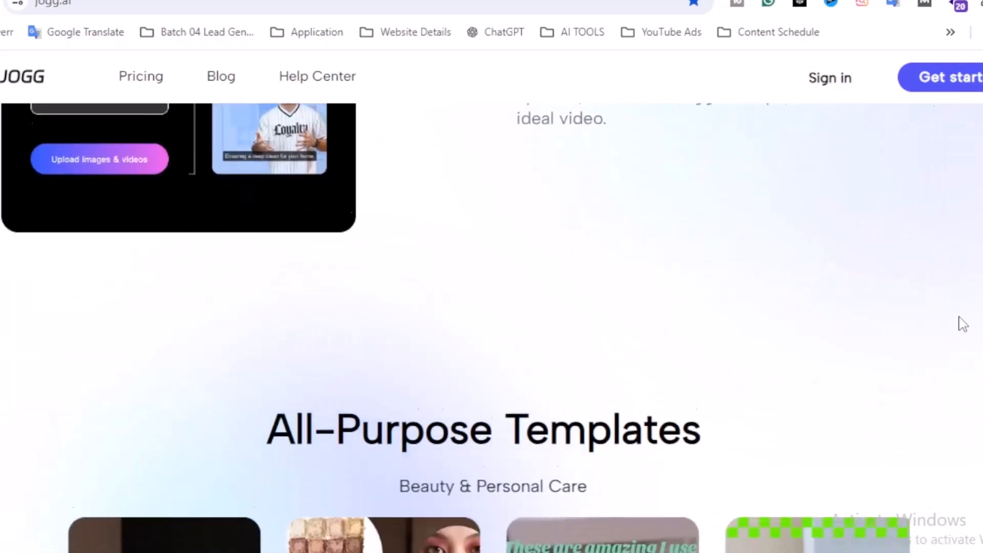
{"action": "scroll", "scroll_direction": "down", "scroll_amount": 3}
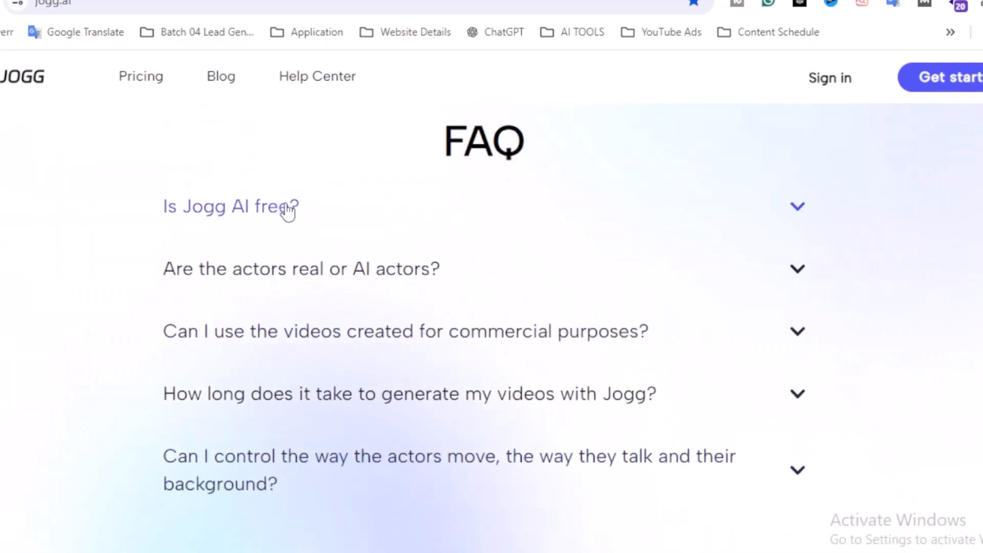
Expand the 'Is Jogg AI free?' FAQ answer and return to the top of the homepage.
{"action": "left_click", "coordinate": [231, 206]}
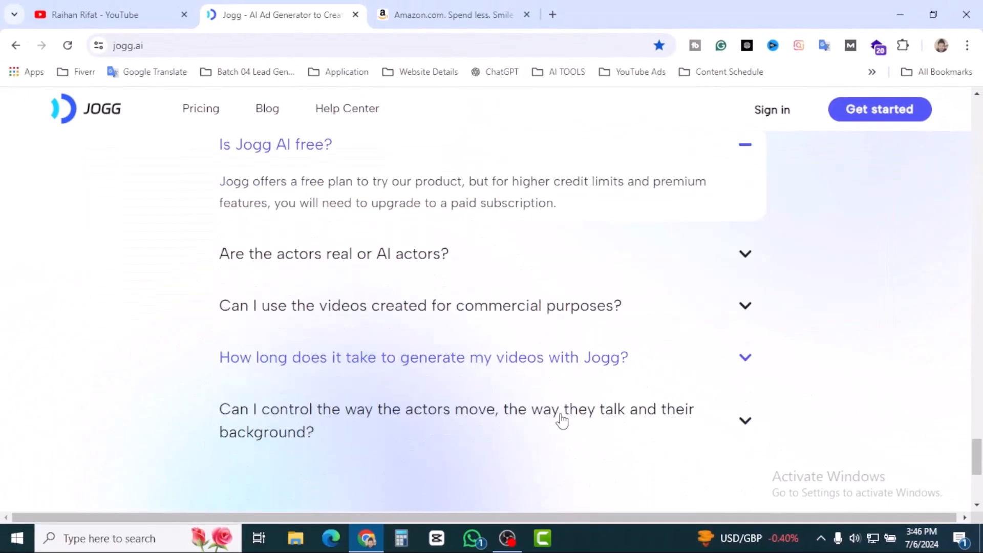
{"action": "scroll", "scroll_direction": "down", "scroll_amount": 3}
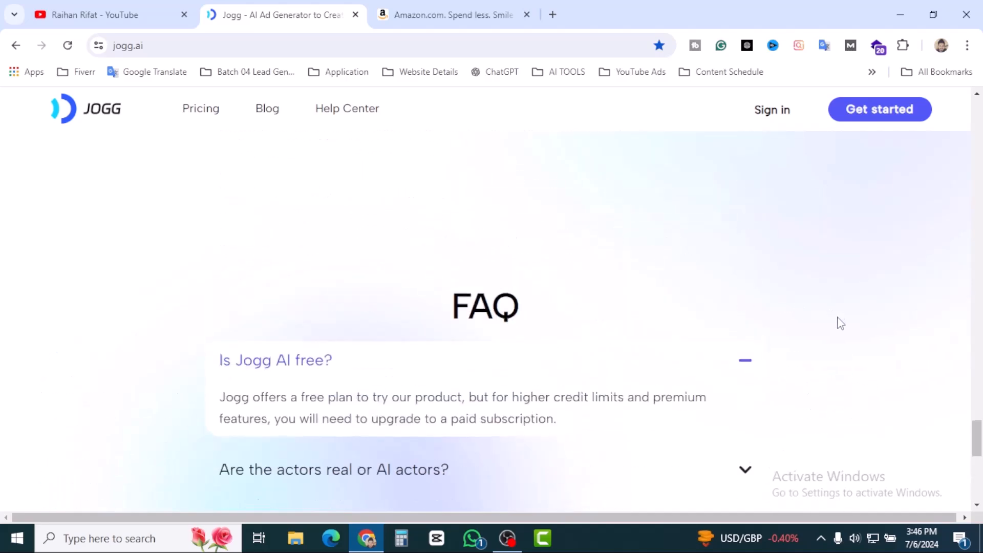
{"action": "scroll", "scroll_direction": "up", "scroll_amount": 3}
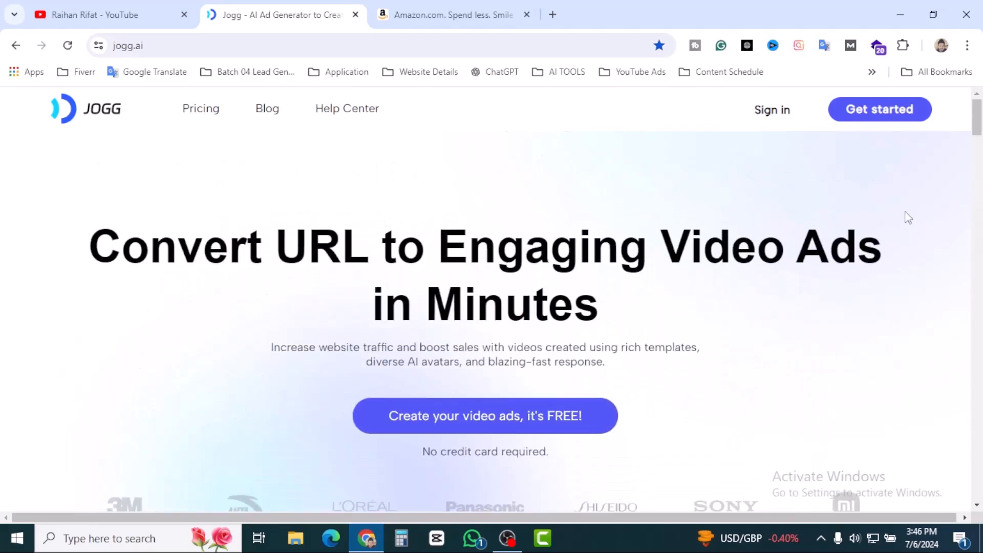
Sign in to Jogg AI, landing on the URL to Video Ad Maker workspace.
{"action": "left_click", "coordinate": [772, 110]}
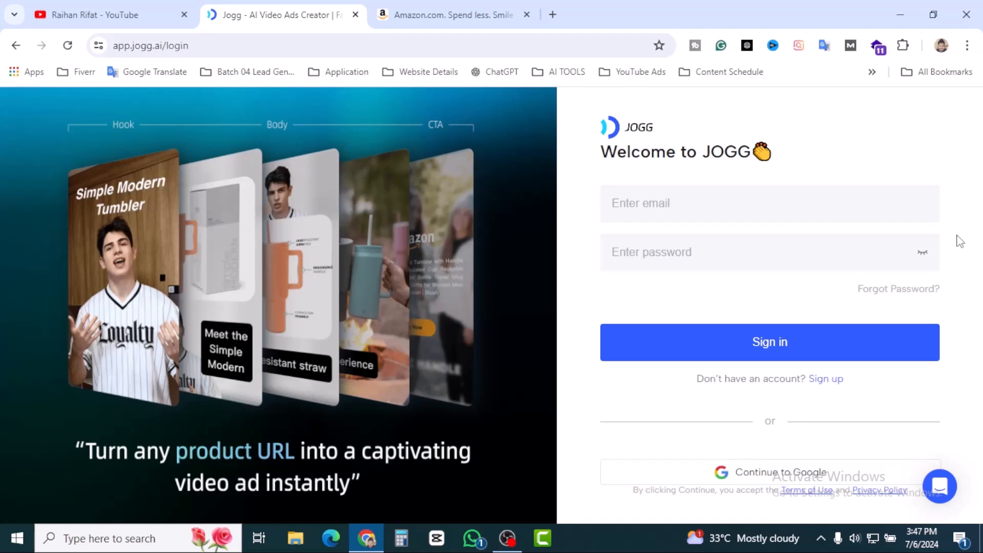
{"action": "mouse_move", "coordinate": [849, 395]}
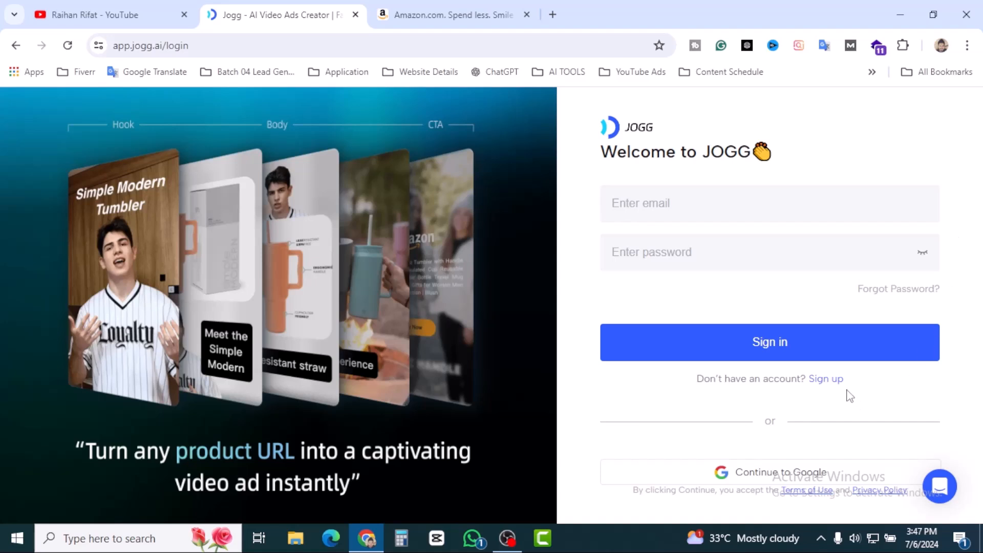
{"action": "left_click", "coordinate": [825, 379]}
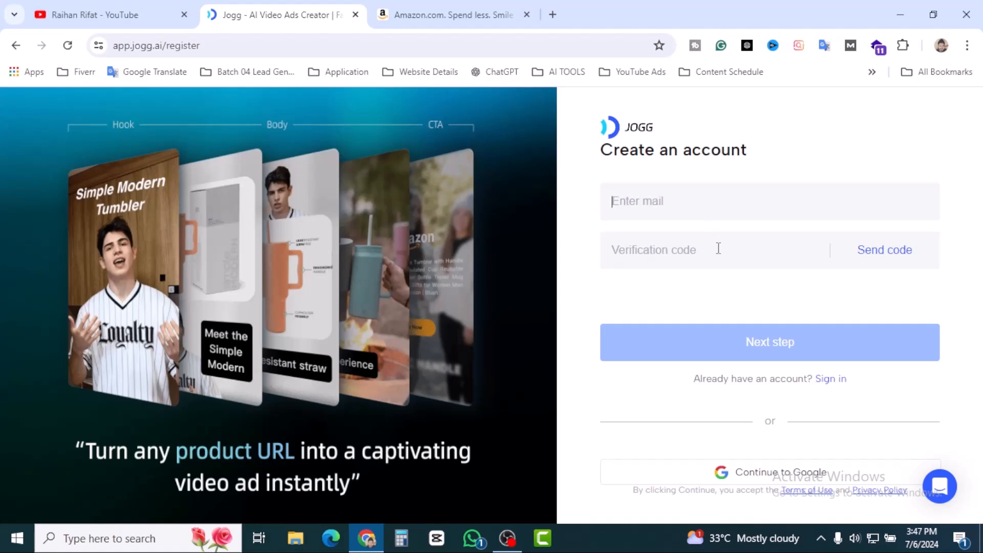
{"action": "left_click", "coordinate": [768, 342]}
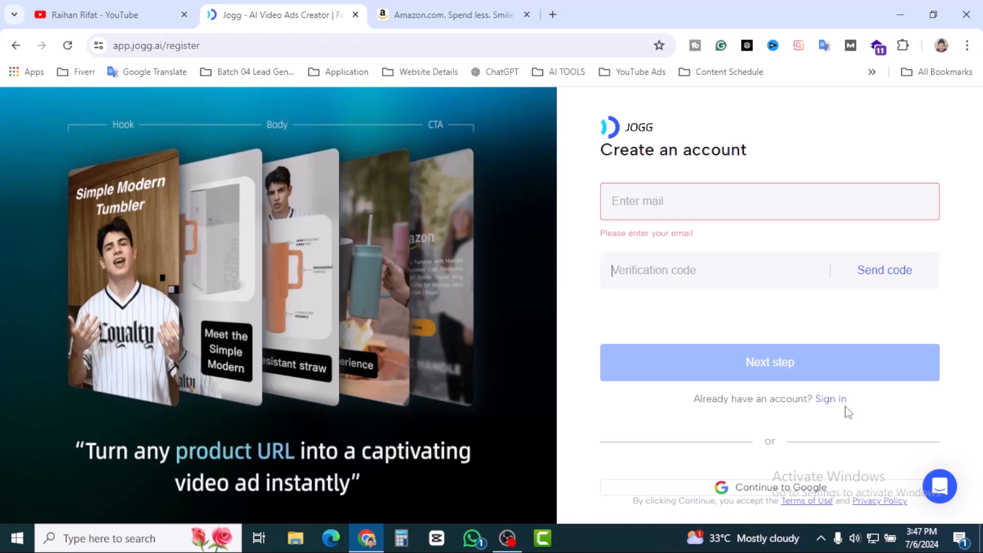
{"action": "left_click", "coordinate": [830, 398]}
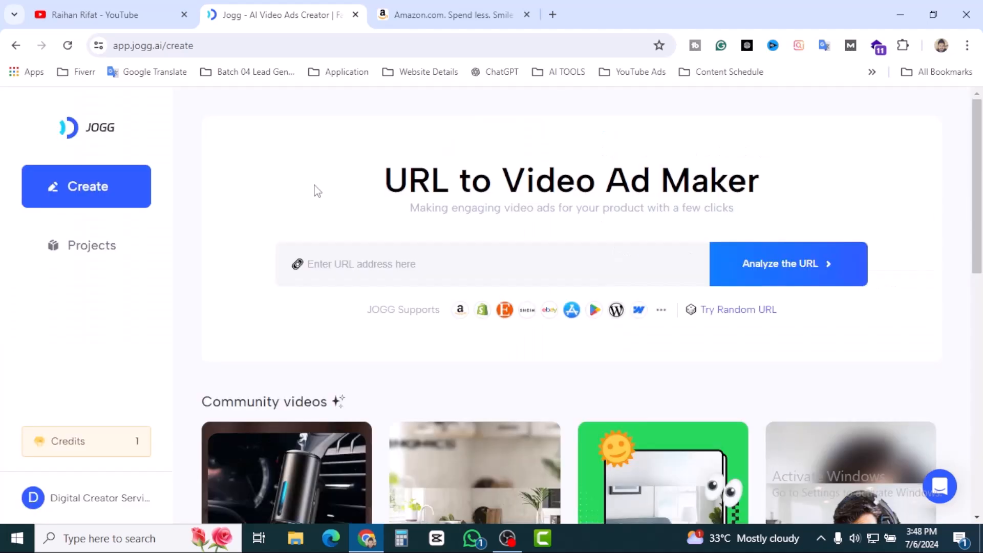
Review the JOGG supported store platforms, then move to the Amazon.com tab.
{"action": "scroll", "scroll_direction": "down", "scroll_amount": 3}
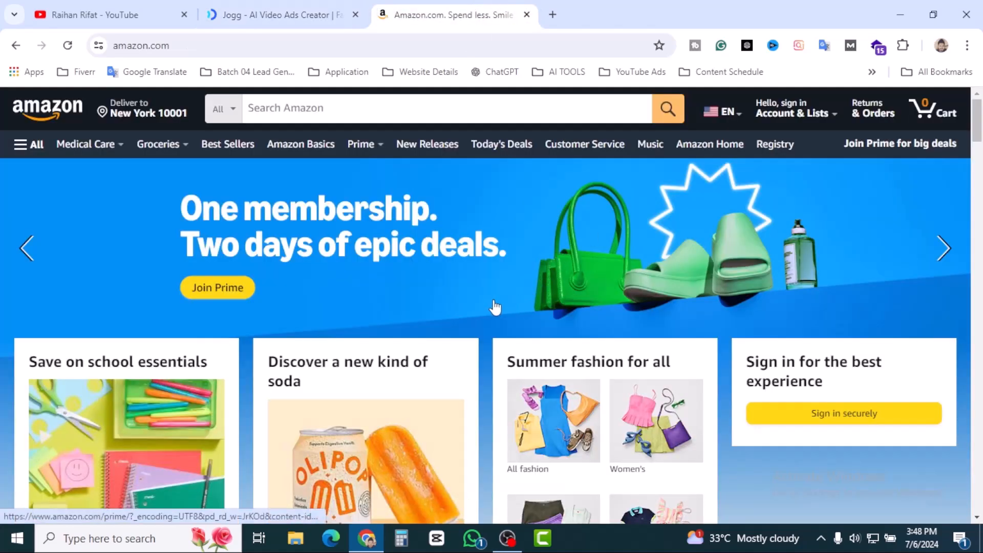
{"action": "mouse_move", "coordinate": [489, 359]}
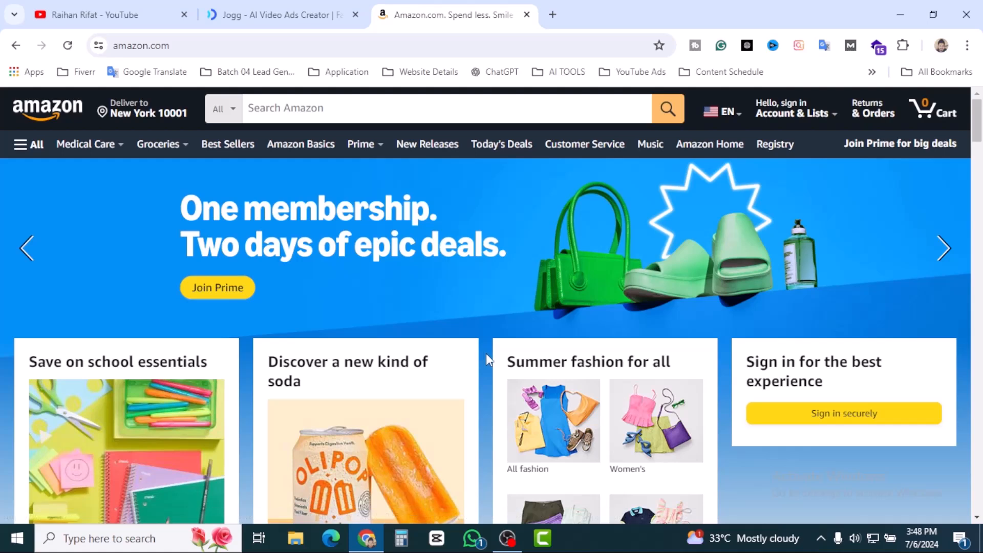
{"action": "mouse_move", "coordinate": [488, 352]}
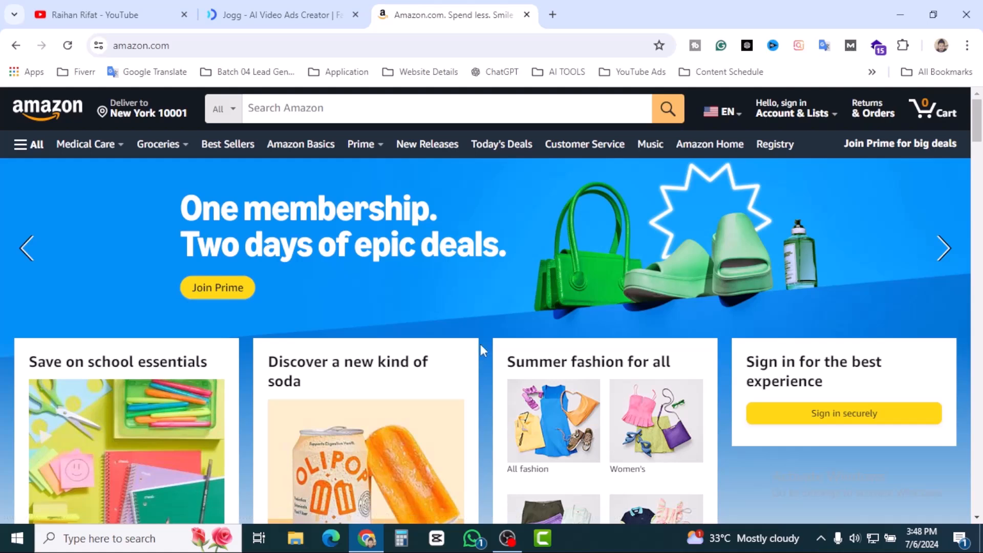
{"action": "left_click", "coordinate": [283, 14]}
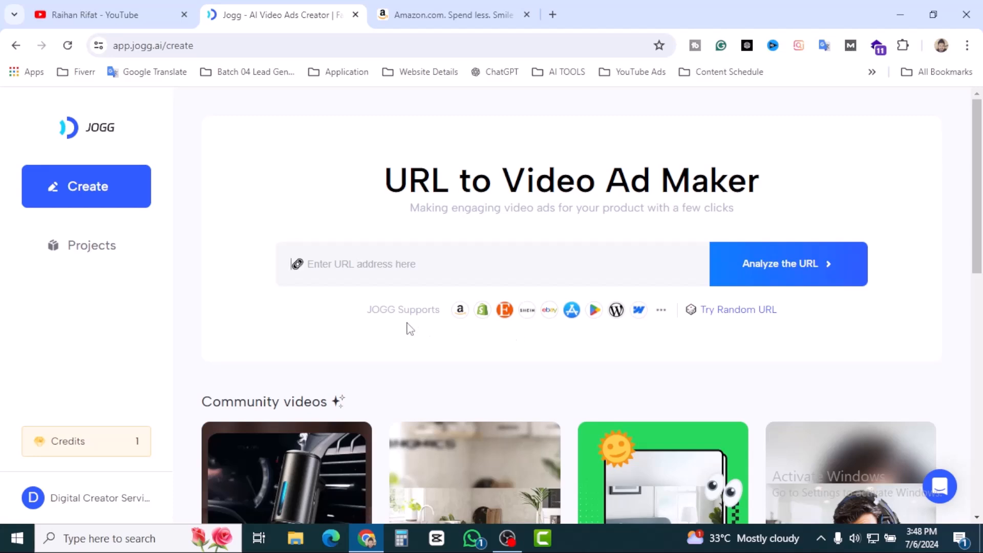
{"action": "mouse_move", "coordinate": [481, 310]}
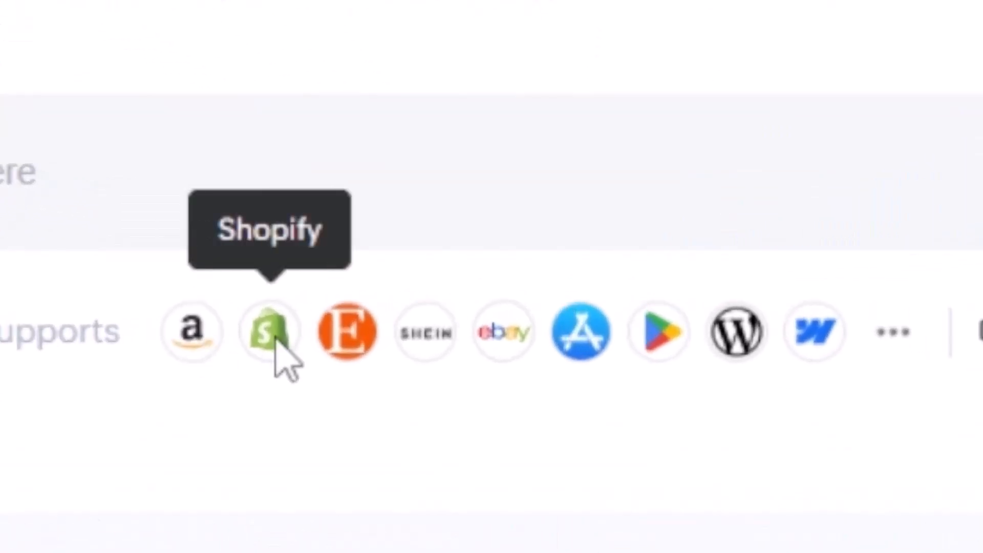
{"action": "mouse_move", "coordinate": [504, 331]}
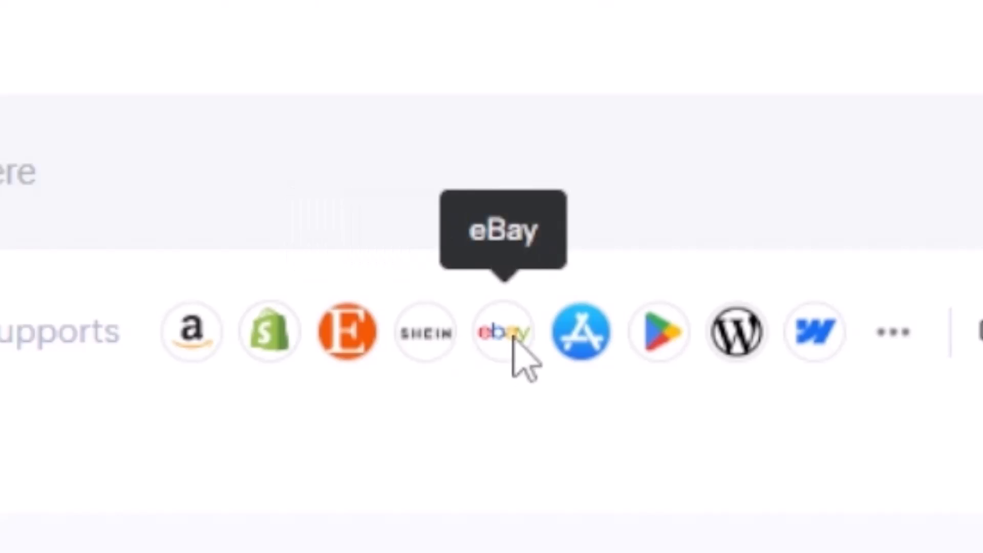
{"action": "mouse_move", "coordinate": [429, 508]}
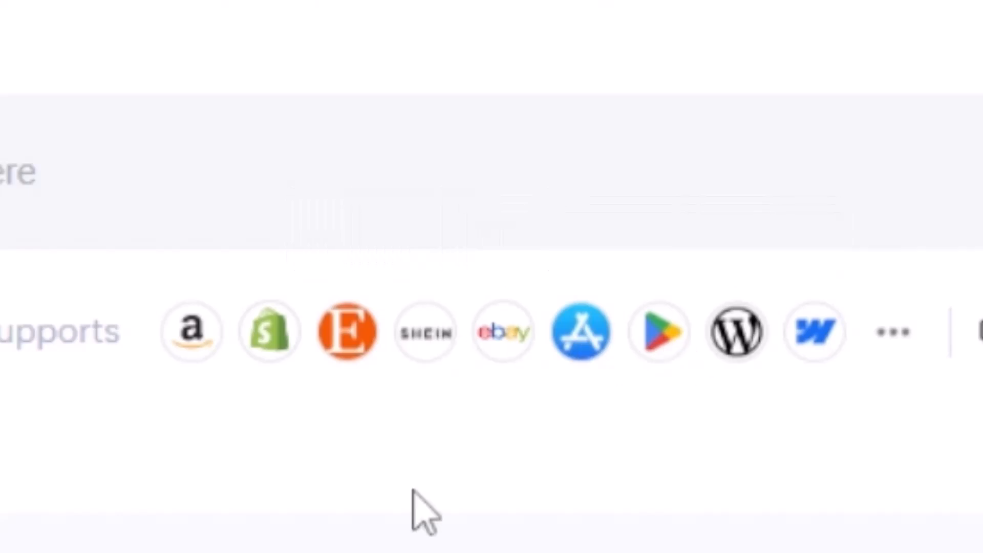
{"action": "mouse_move", "coordinate": [269, 330]}
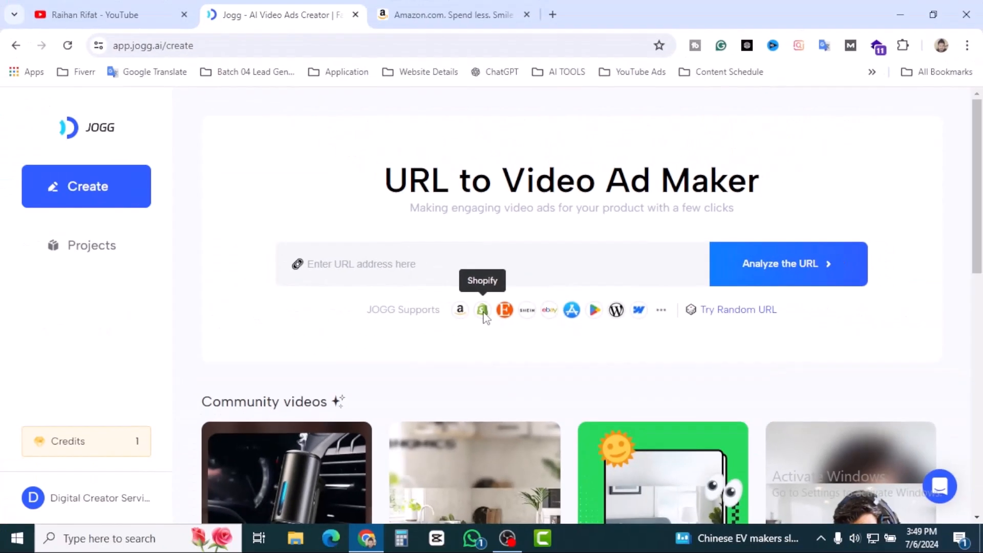
{"action": "mouse_move", "coordinate": [616, 312]}
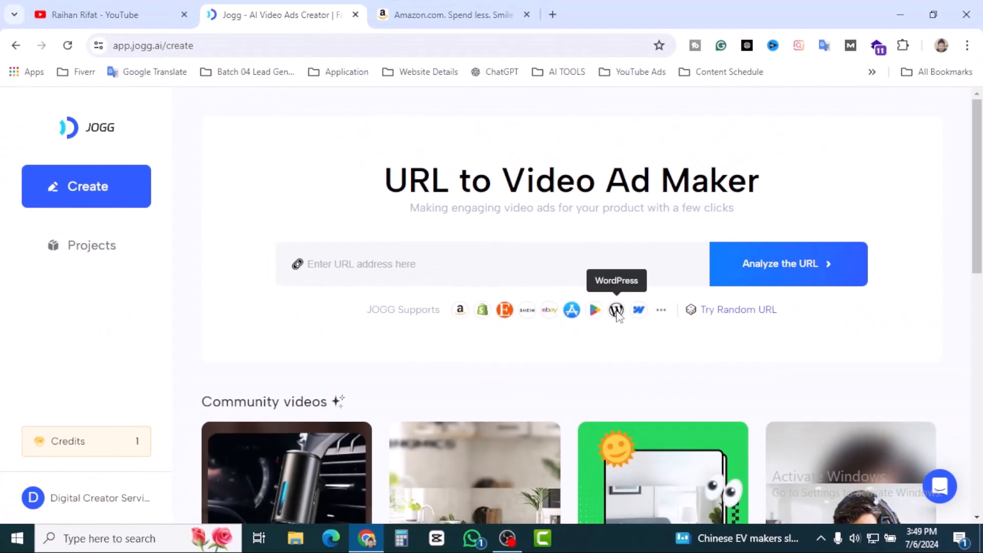
{"action": "mouse_move", "coordinate": [638, 309]}
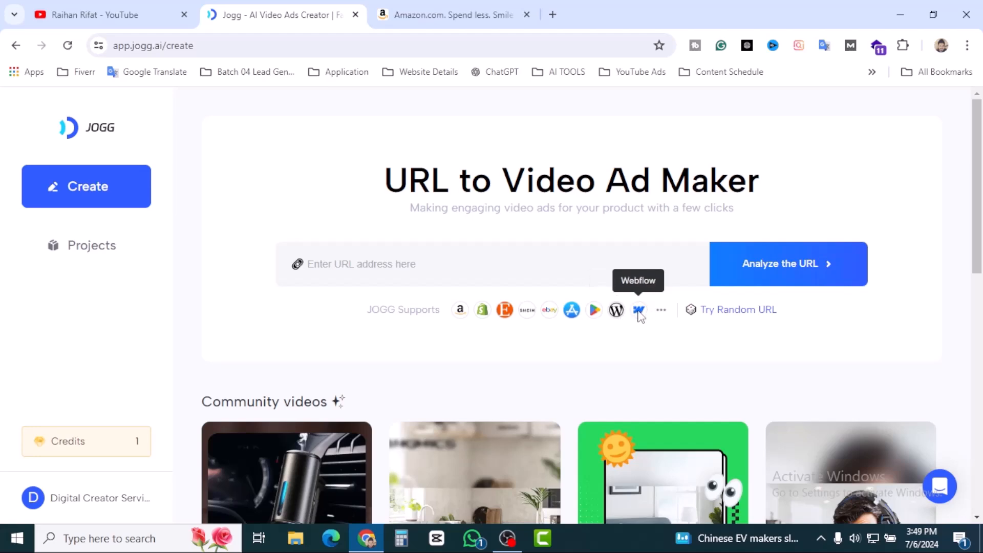
{"action": "scroll", "scroll_direction": "down", "scroll_amount": 3}
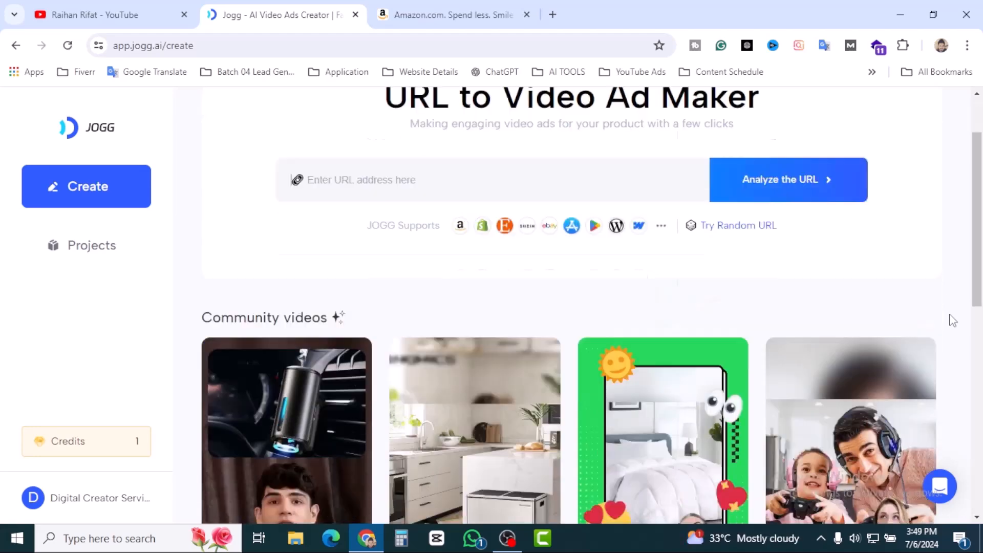
{"action": "scroll", "scroll_direction": "up", "scroll_amount": 3}
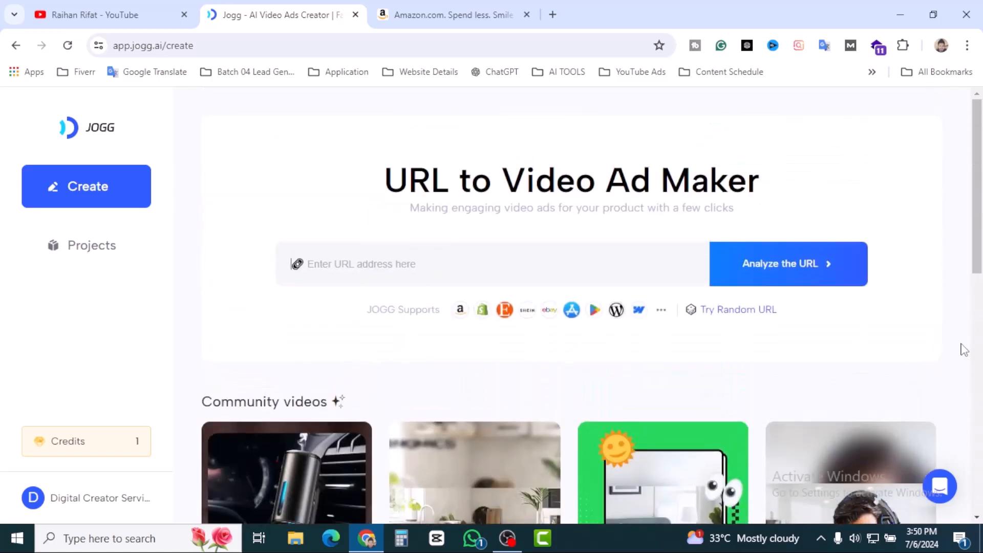
{"action": "left_click", "coordinate": [452, 15]}
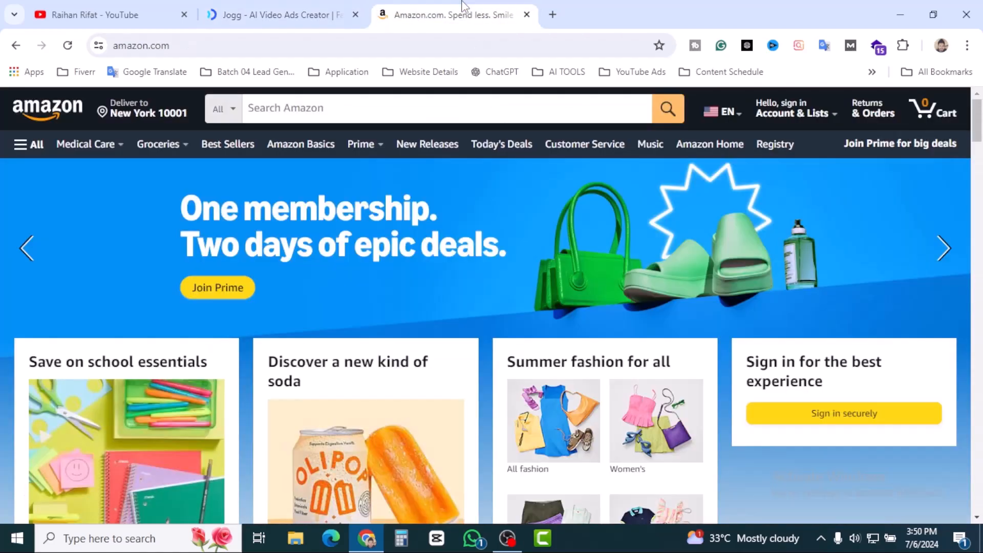
Copy the Canon EOS R50 Amazon product page URL and bring it back to Jogg AI.
{"action": "scroll", "scroll_direction": "down", "scroll_amount": 3}
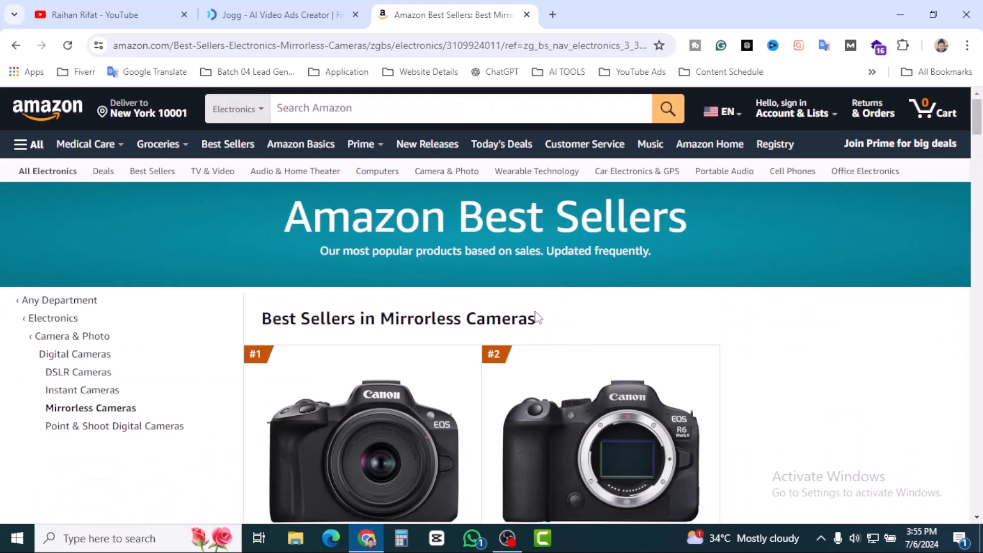
{"action": "scroll", "scroll_direction": "down", "scroll_amount": 3}
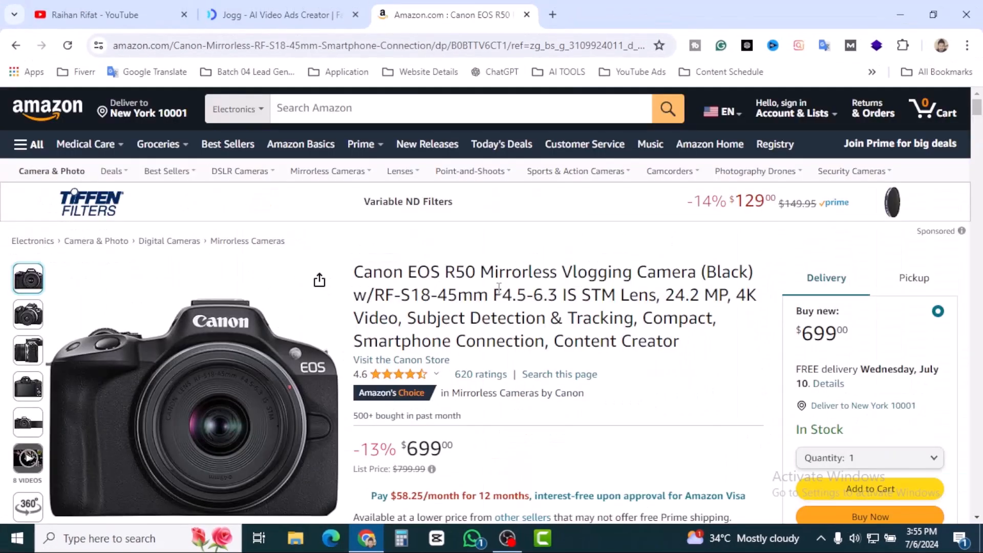
{"action": "left_click", "coordinate": [376, 45]}
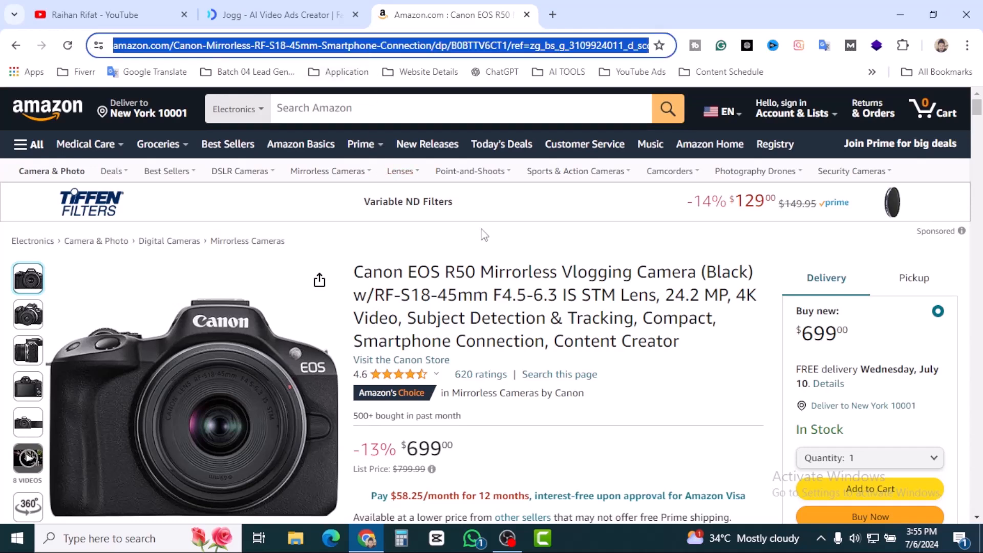
{"action": "left_click", "coordinate": [278, 15]}
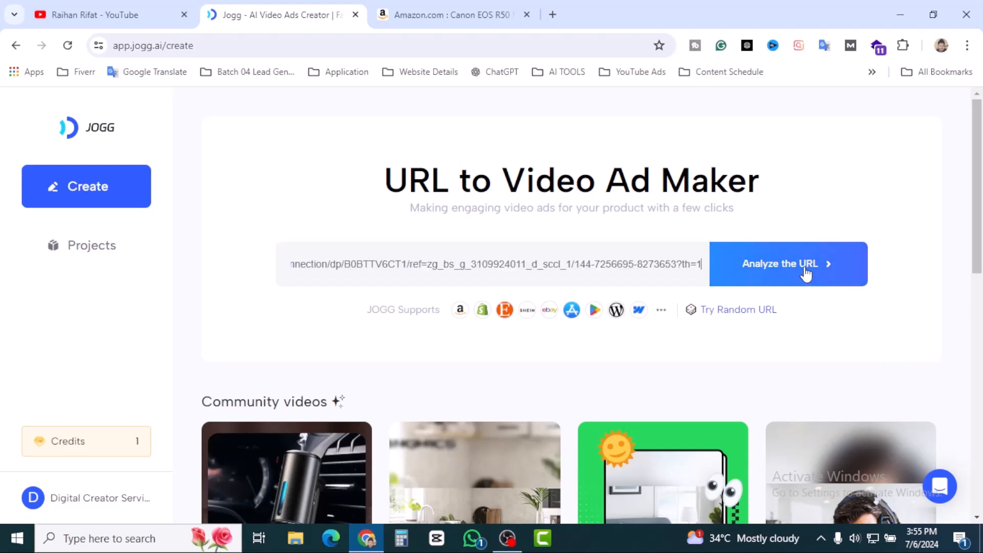
Analyse the Canon EOS R50 link and review the imported product name and description.
{"action": "left_click", "coordinate": [787, 263]}
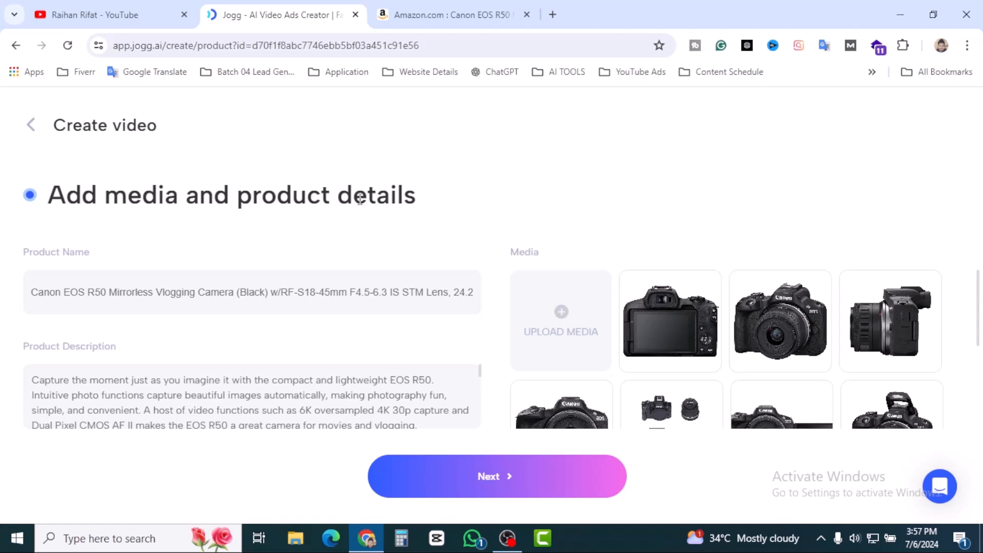
{"action": "mouse_move", "coordinate": [425, 200]}
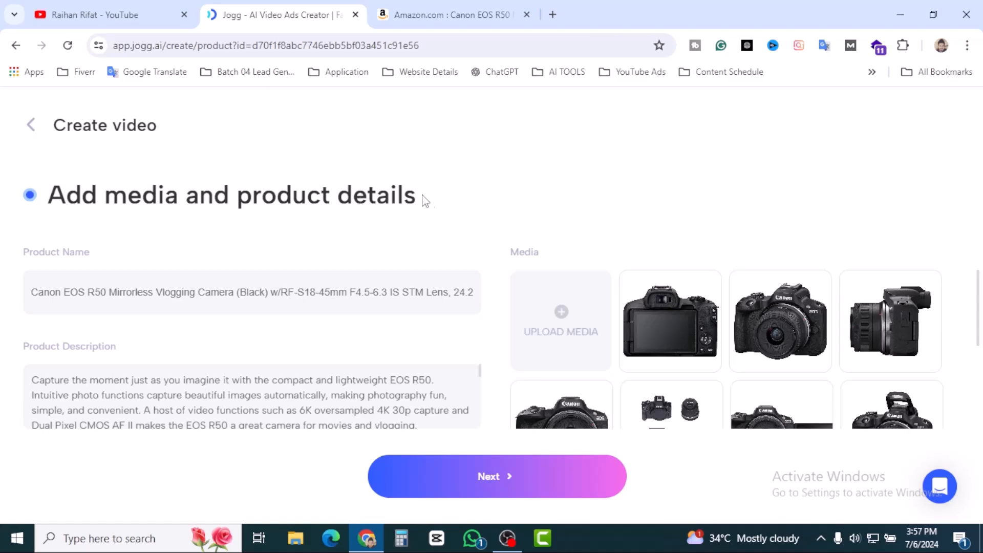
{"action": "left_click", "coordinate": [452, 14]}
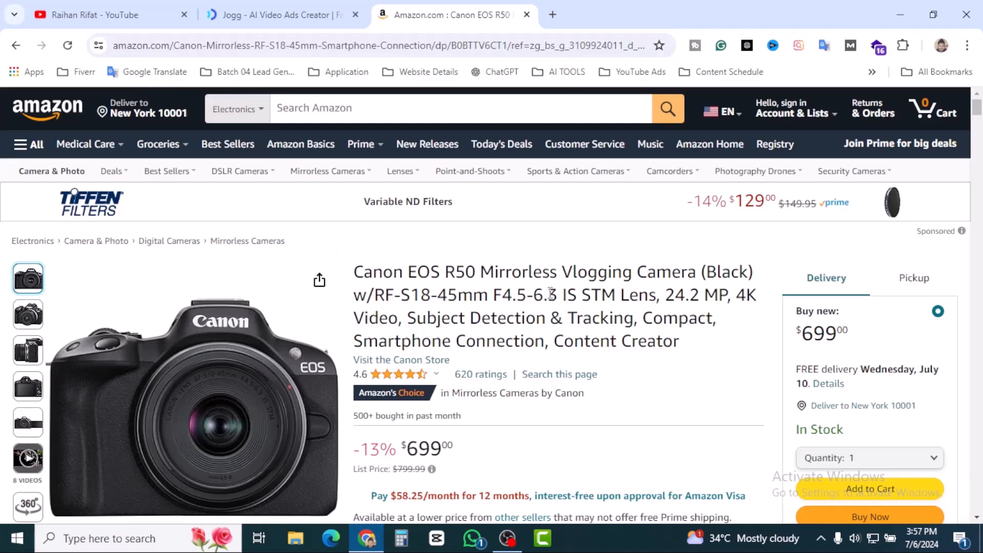
{"action": "left_click", "coordinate": [283, 14]}
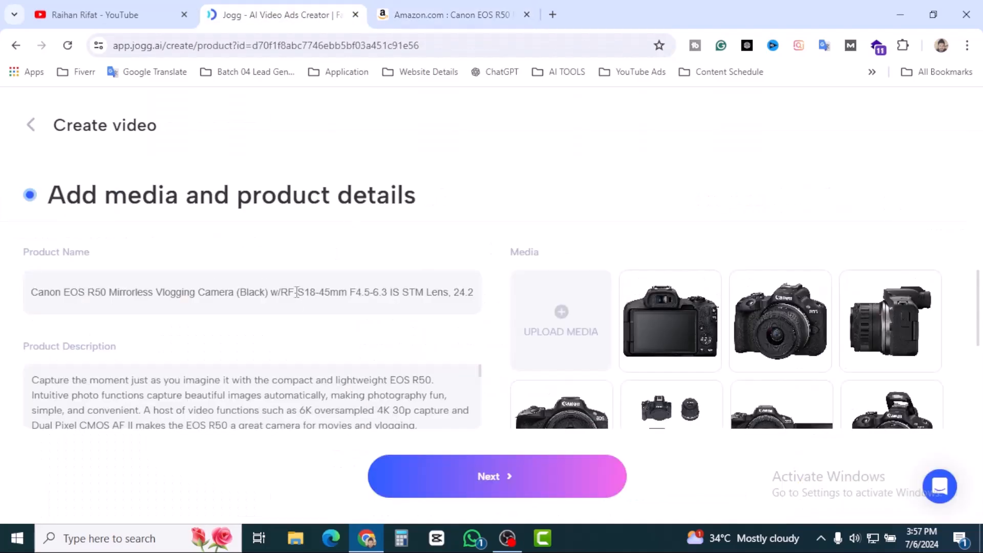
{"action": "left_click_drag", "start_coordinate": [218, 291], "coordinate": [304, 292]}
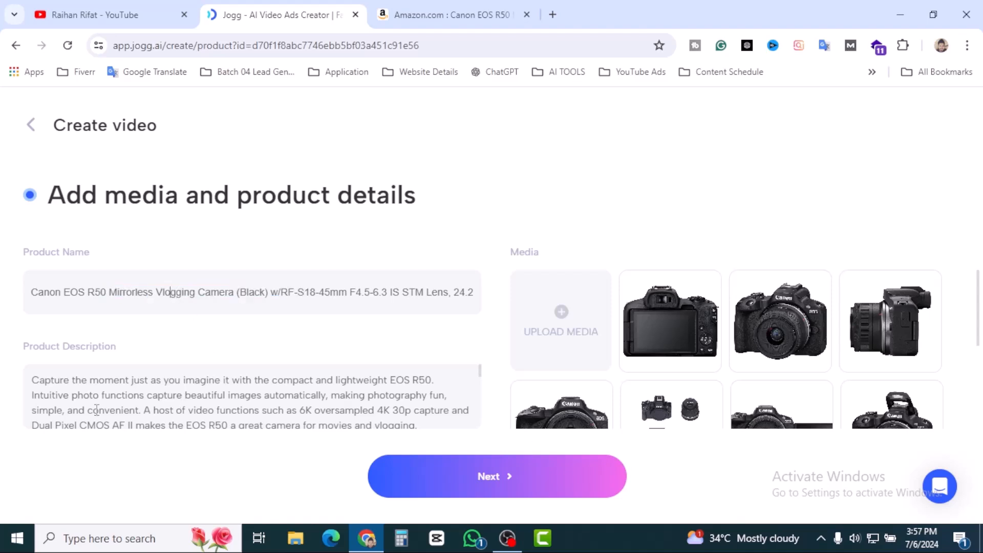
{"action": "left_click_drag", "start_coordinate": [32, 379], "coordinate": [401, 409]}
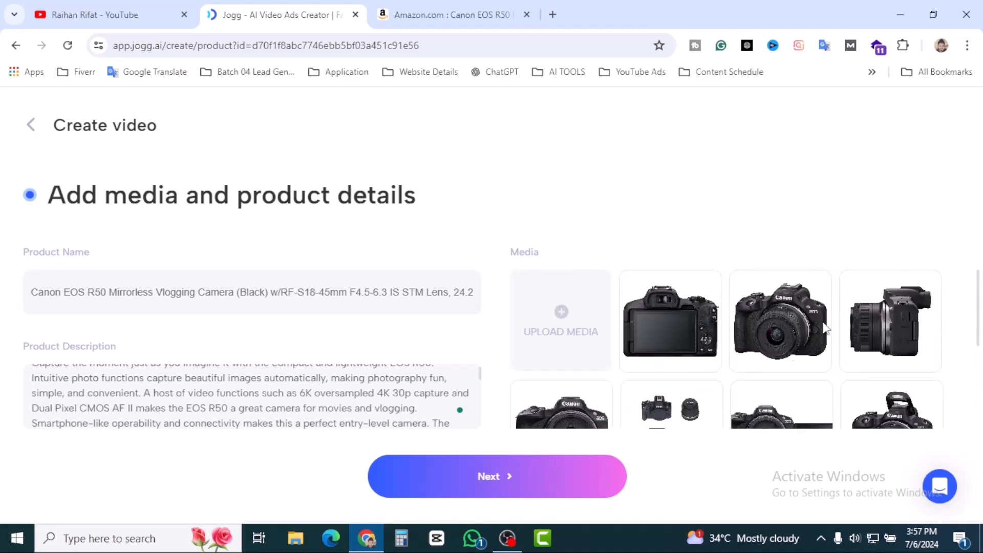
Compare the imported media against the Amazon listing and continue to video settings.
{"action": "left_click", "coordinate": [448, 14]}
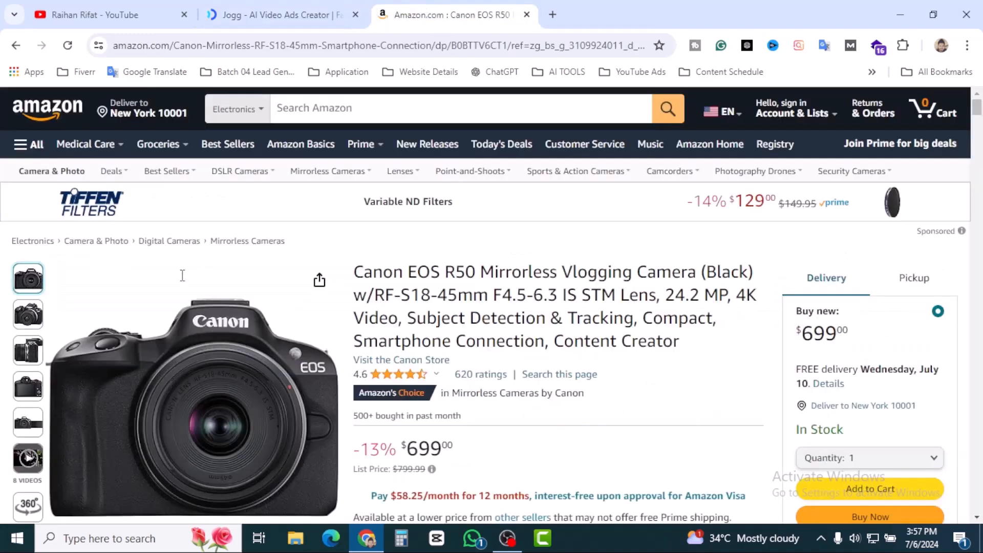
{"action": "scroll", "scroll_direction": "down", "scroll_amount": 3}
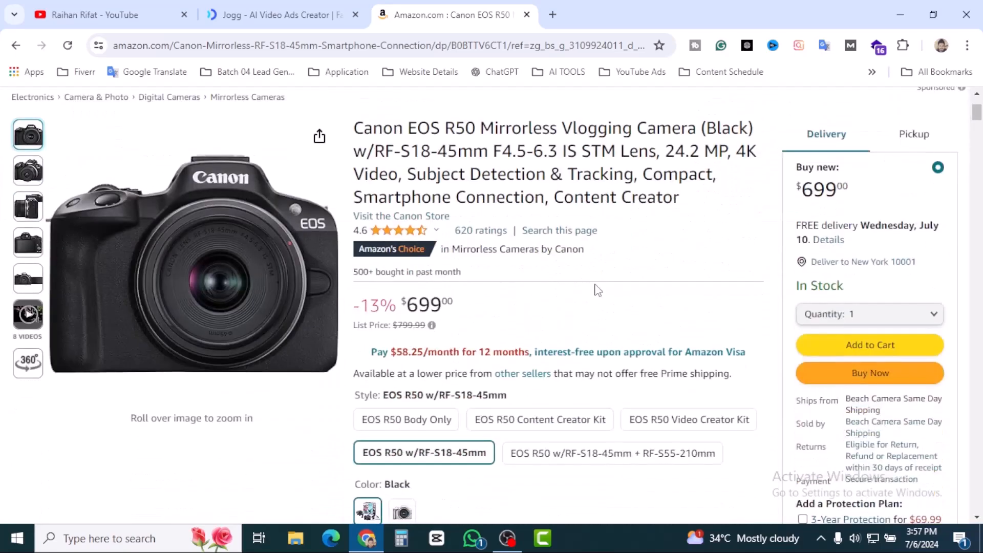
{"action": "mouse_move", "coordinate": [27, 277]}
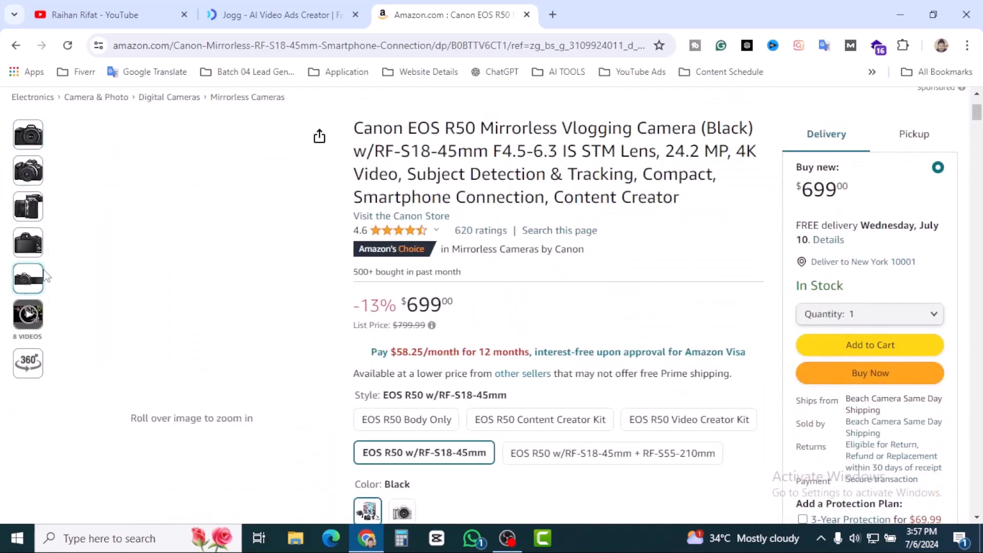
{"action": "left_click", "coordinate": [282, 14]}
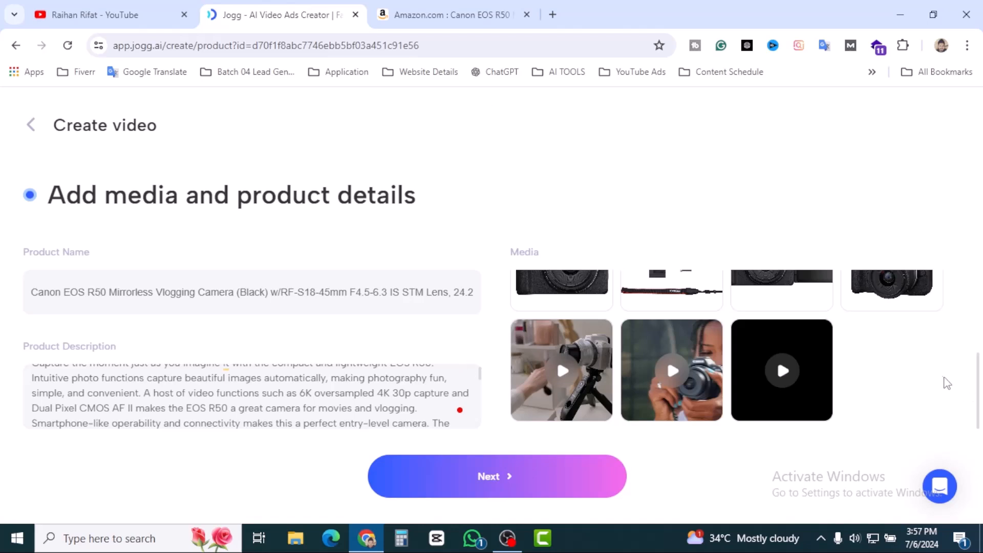
{"action": "left_click", "coordinate": [496, 476]}
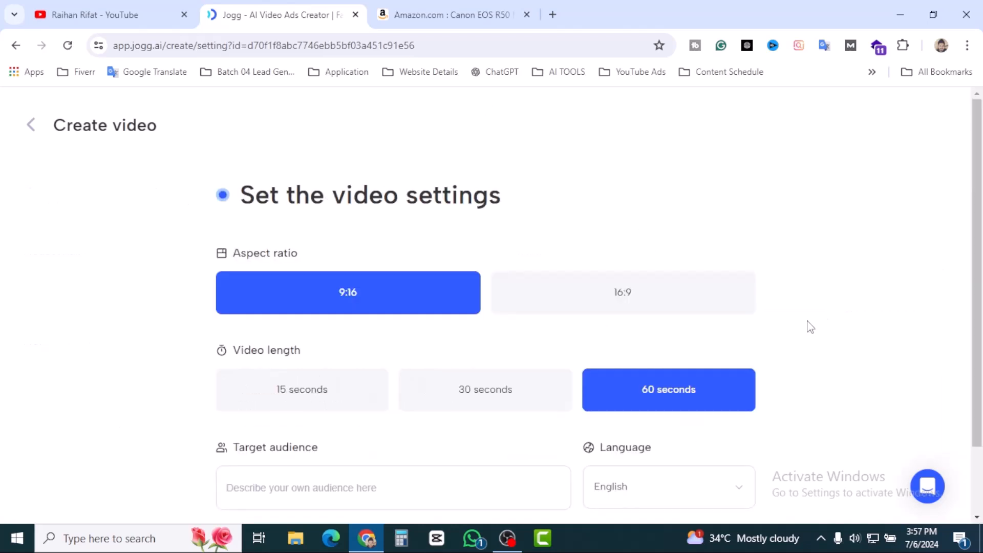
{"action": "mouse_move", "coordinate": [395, 271]}
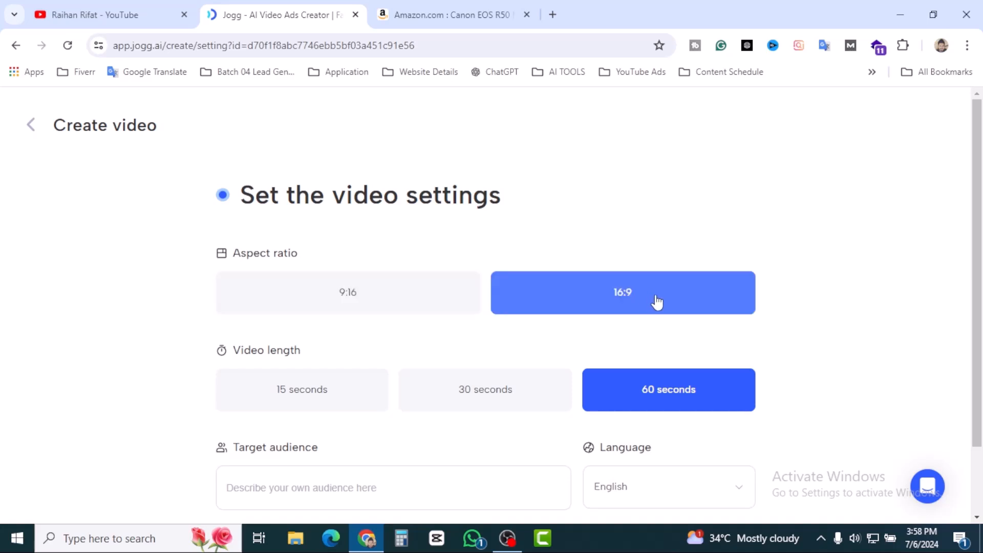
{"action": "mouse_move", "coordinate": [330, 376]}
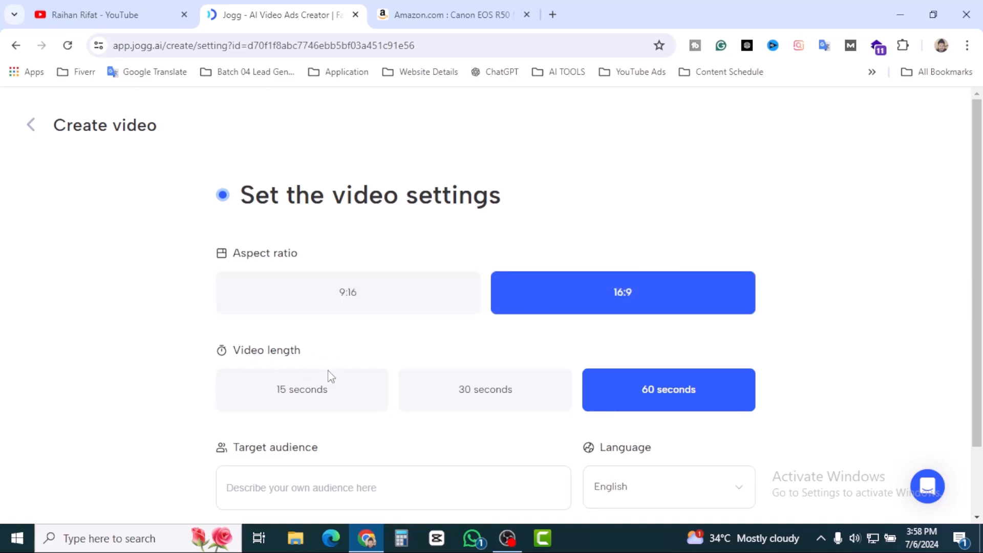
{"action": "mouse_move", "coordinate": [796, 374]}
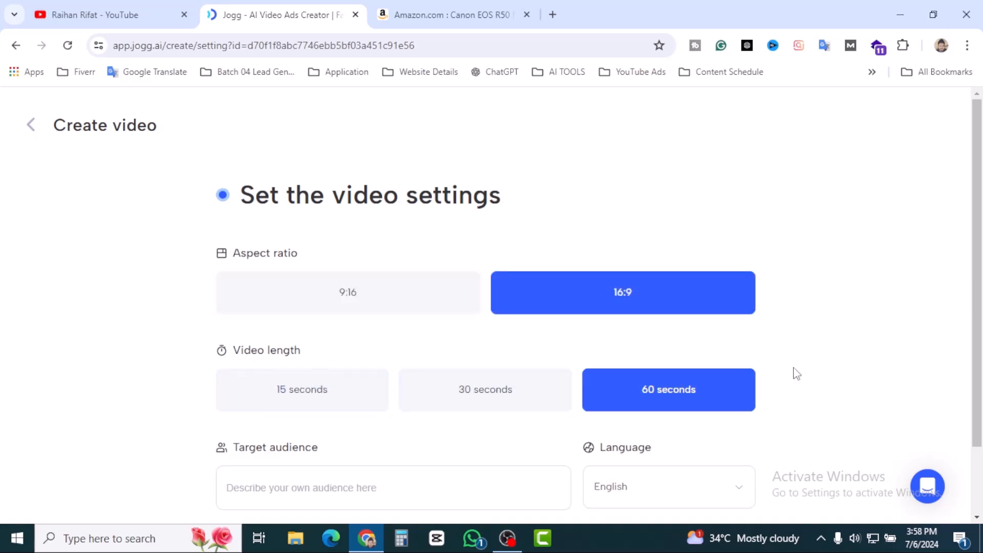
Set 16:9 aspect ratio, 60-second length, keep English, and continue to the script step.
{"action": "scroll", "scroll_direction": "down", "scroll_amount": 3}
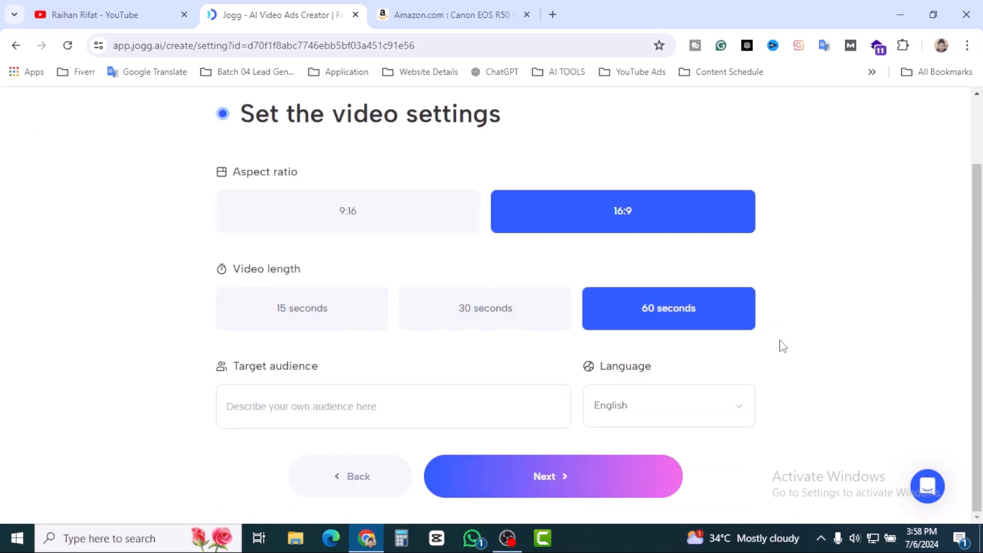
{"action": "left_click", "coordinate": [393, 405]}
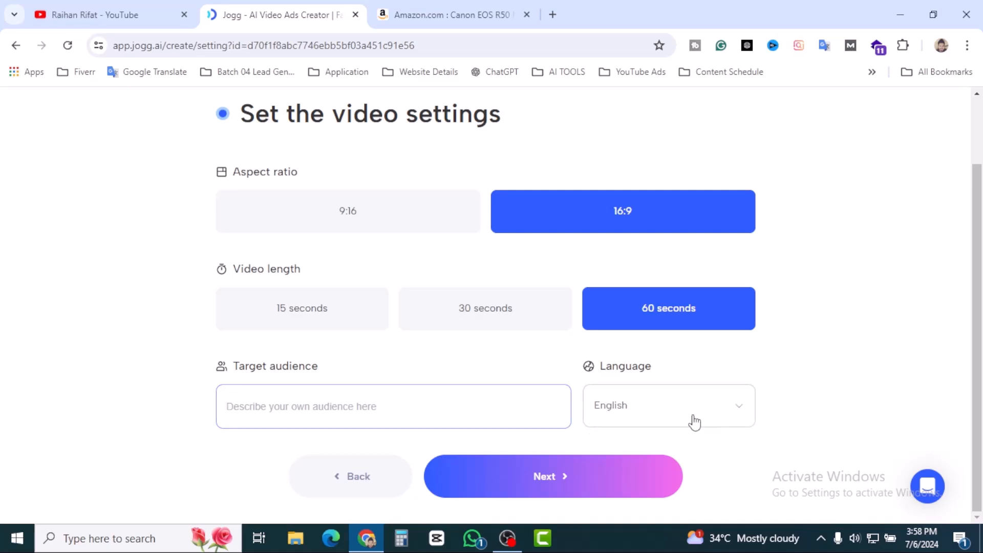
{"action": "left_click", "coordinate": [667, 405]}
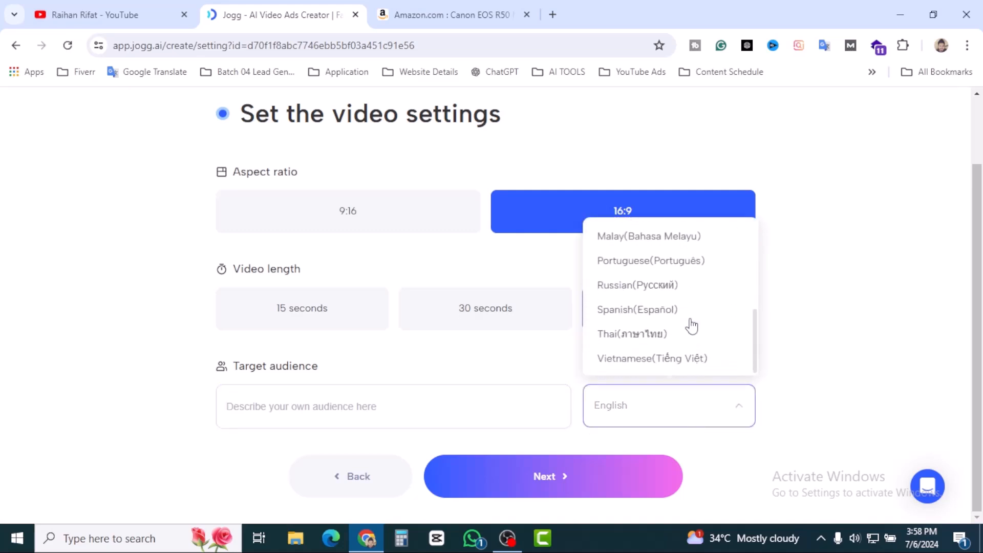
{"action": "scroll", "scroll_direction": "up", "scroll_amount": 3}
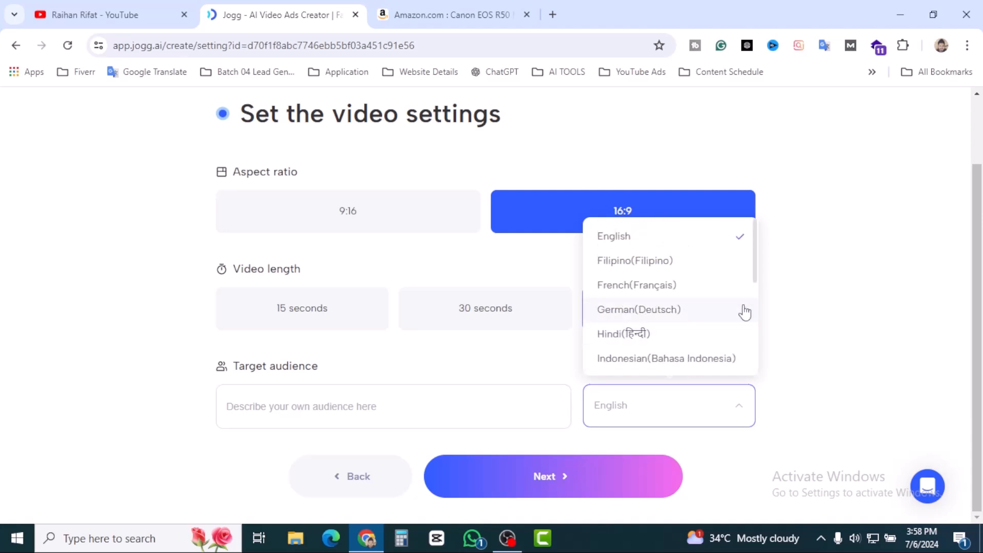
{"action": "left_click", "coordinate": [668, 308]}
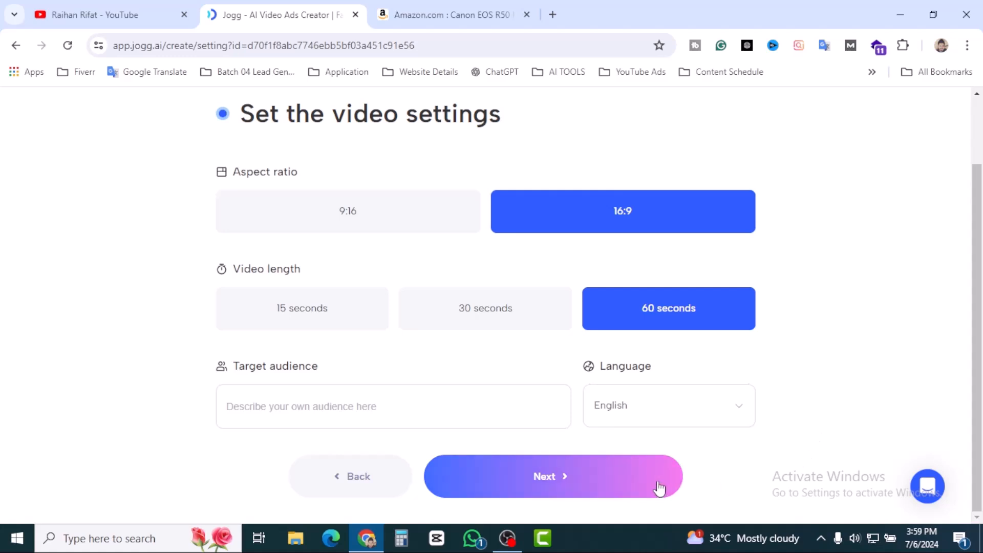
{"action": "left_click", "coordinate": [552, 476]}
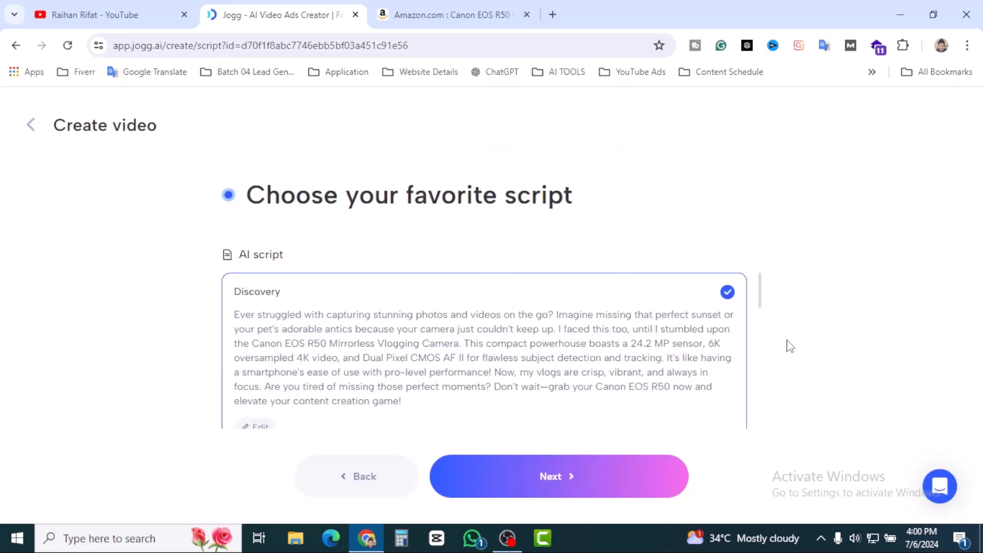
{"action": "mouse_move", "coordinate": [549, 261]}
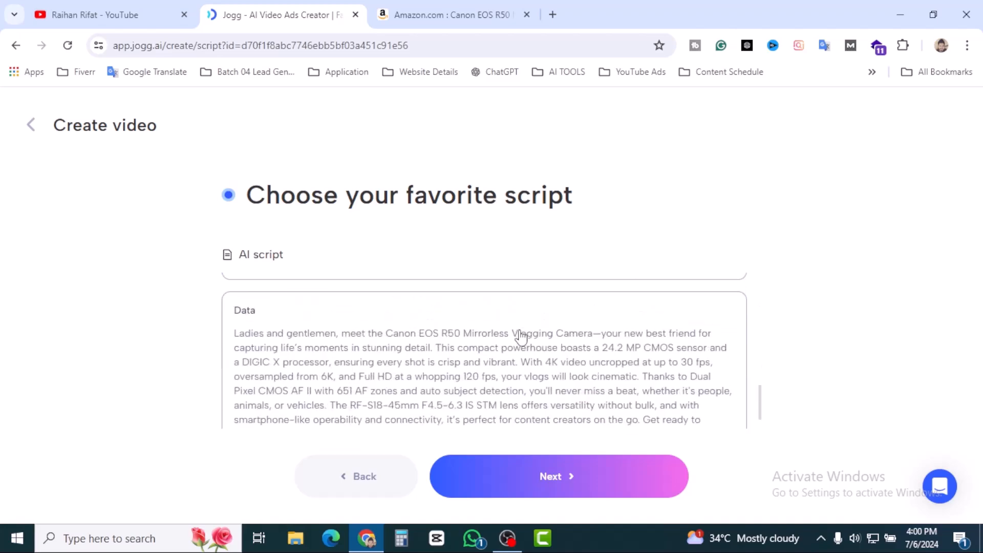
Keep the Discovery script for the Canon EOS R50 and continue to the visual style step.
{"action": "scroll", "scroll_direction": "down", "scroll_amount": 3}
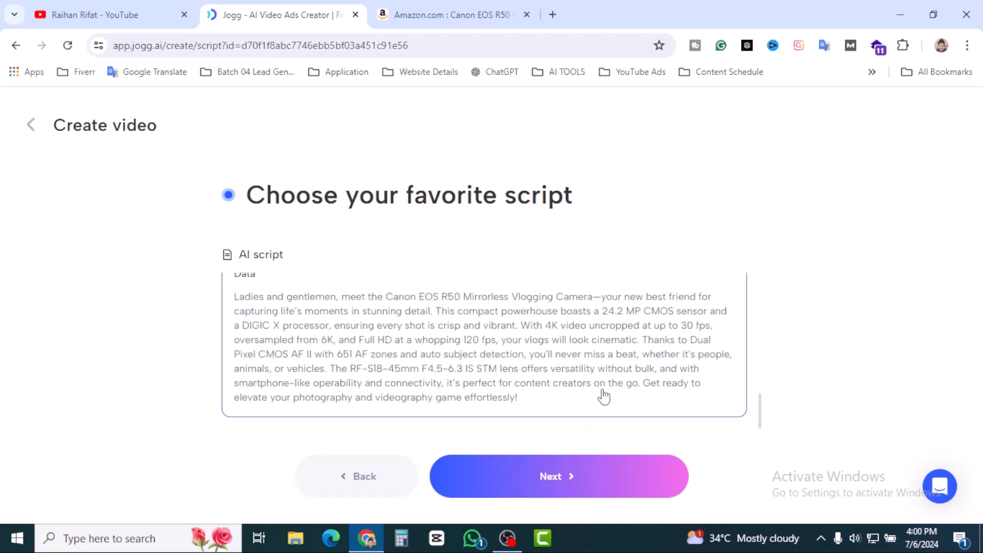
{"action": "mouse_move", "coordinate": [683, 474]}
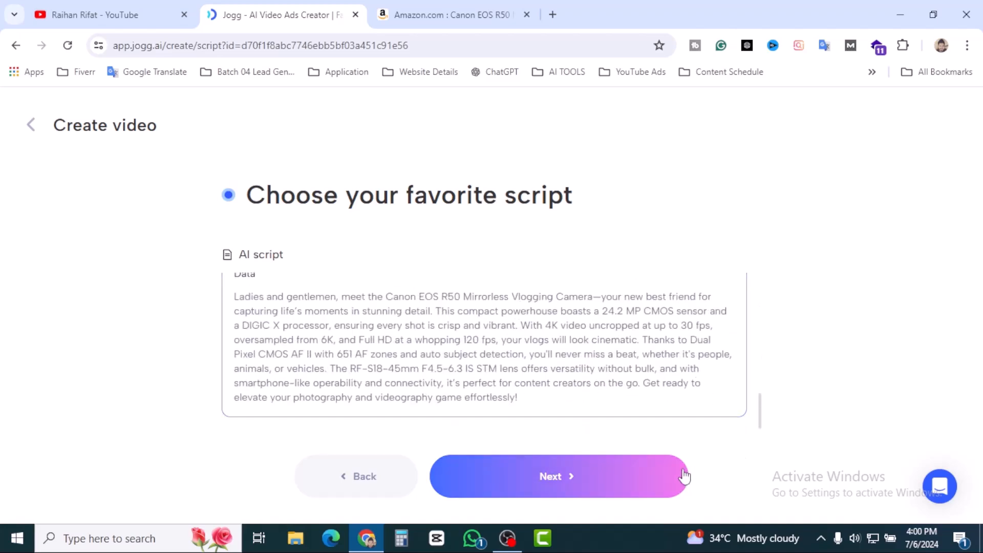
{"action": "left_click", "coordinate": [557, 476]}
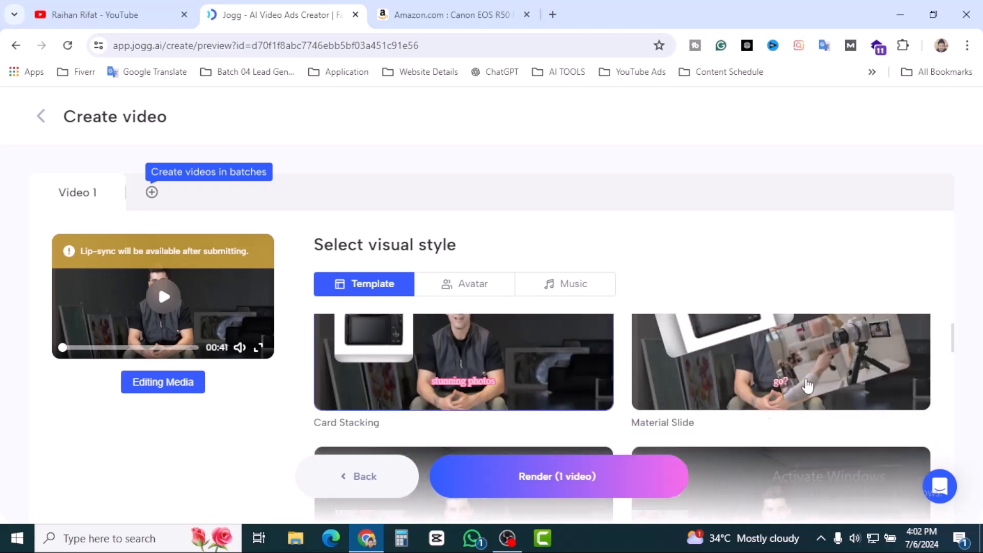
Choose the Card Stacking template with no background music and start the 1-credit render.
{"action": "scroll", "scroll_direction": "down", "scroll_amount": 3}
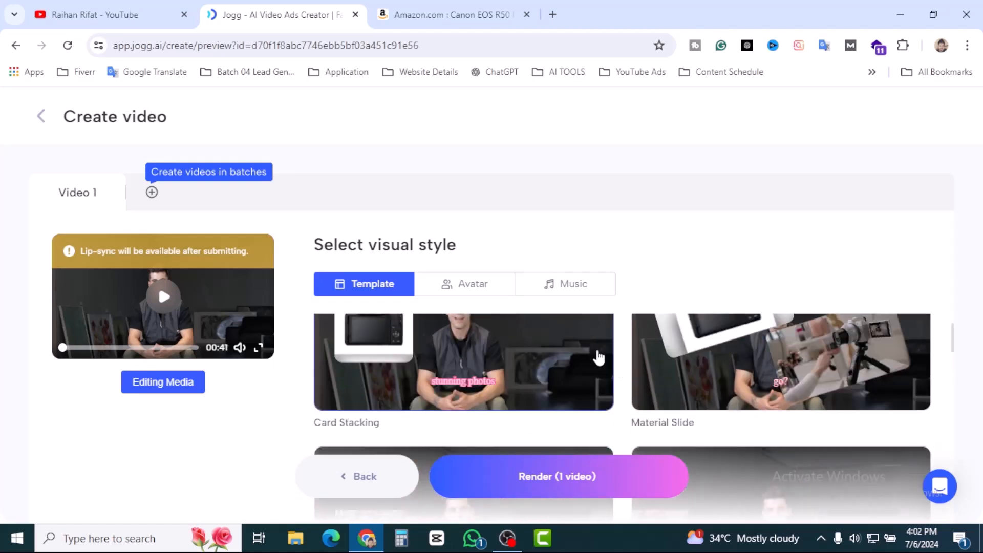
{"action": "left_click", "coordinate": [463, 362]}
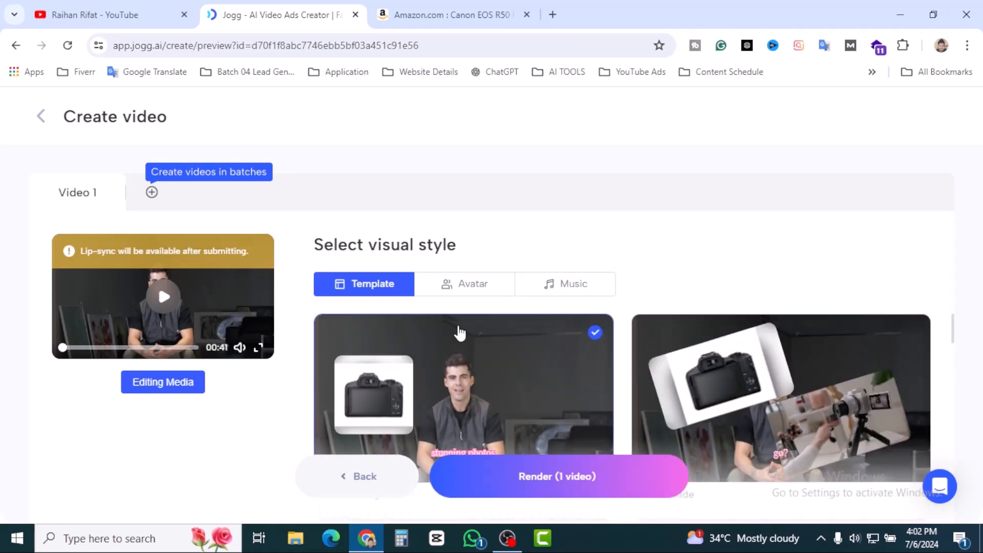
{"action": "left_click", "coordinate": [465, 283]}
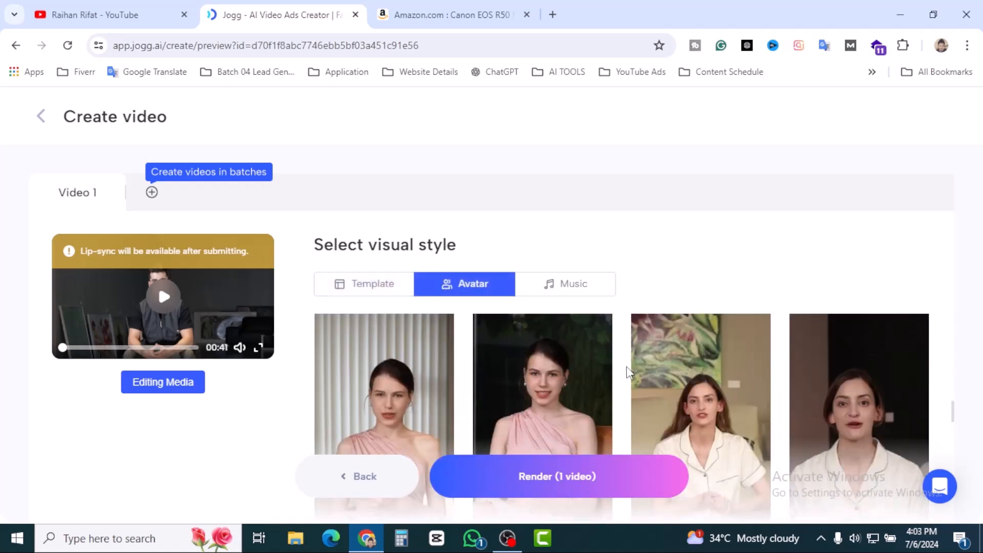
{"action": "left_click", "coordinate": [571, 284]}
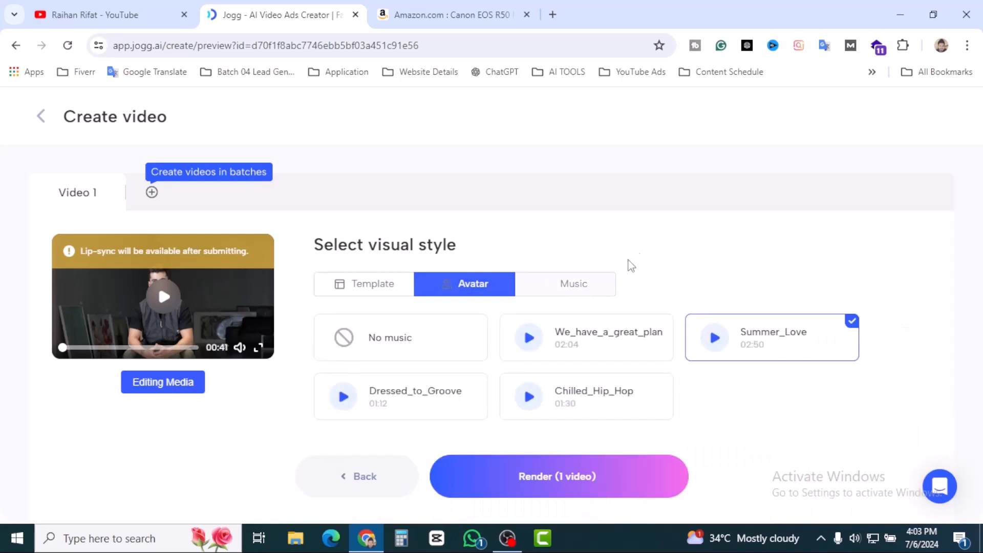
{"action": "left_click", "coordinate": [565, 283]}
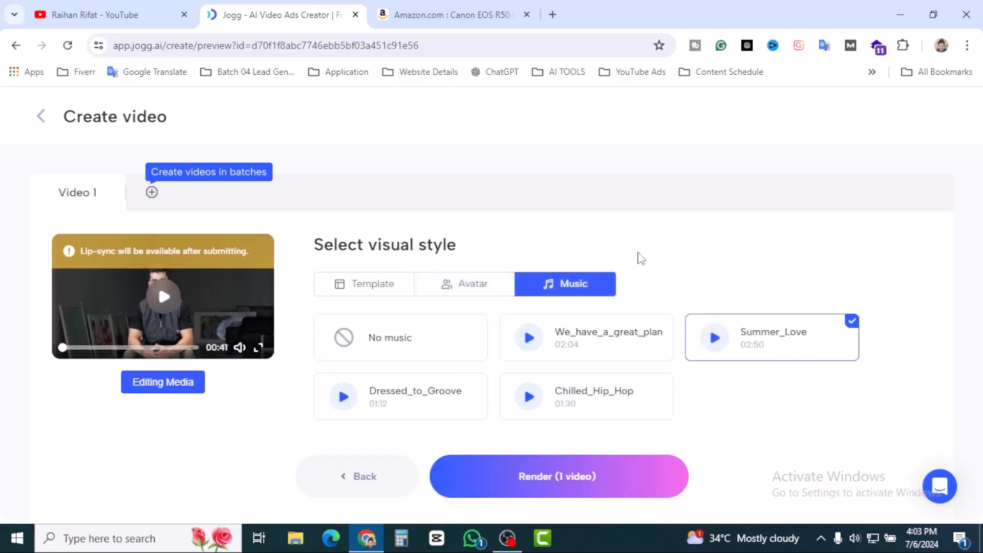
{"action": "left_click", "coordinate": [400, 337]}
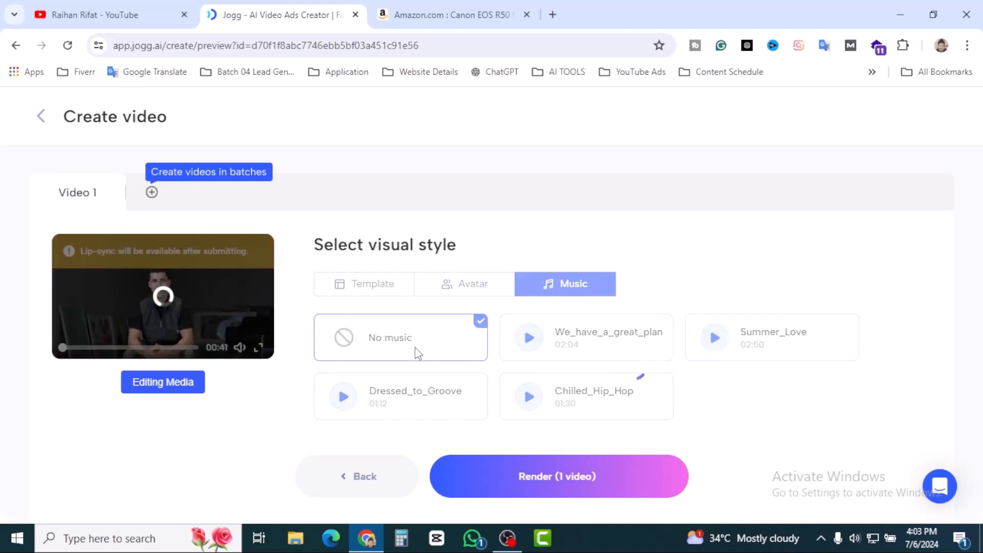
{"action": "left_click", "coordinate": [557, 476]}
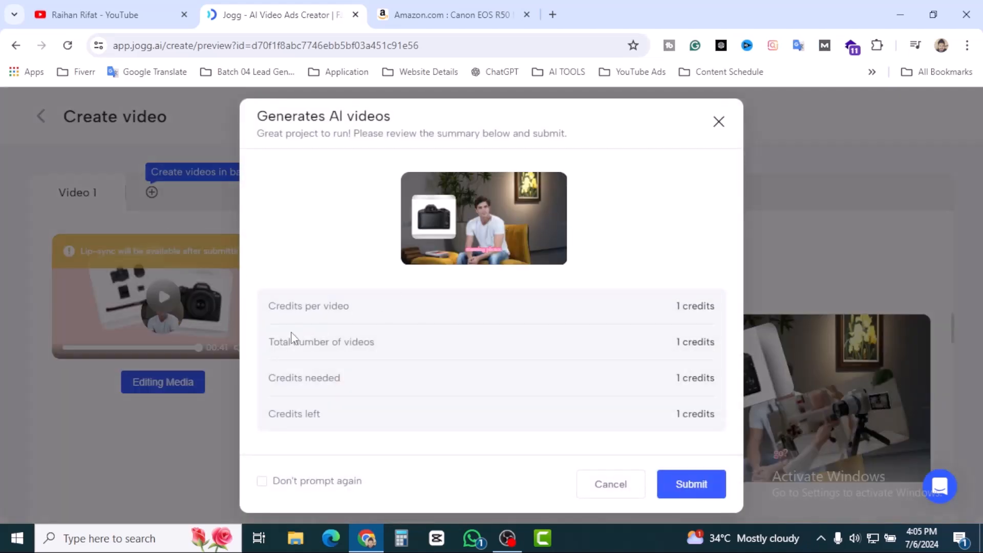
{"action": "mouse_move", "coordinate": [726, 354]}
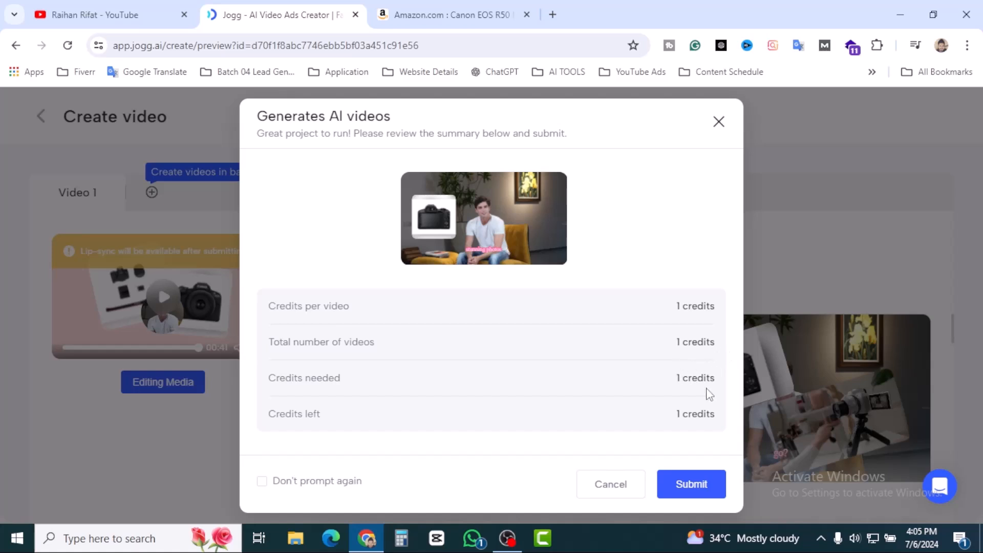
{"action": "mouse_move", "coordinate": [699, 414]}
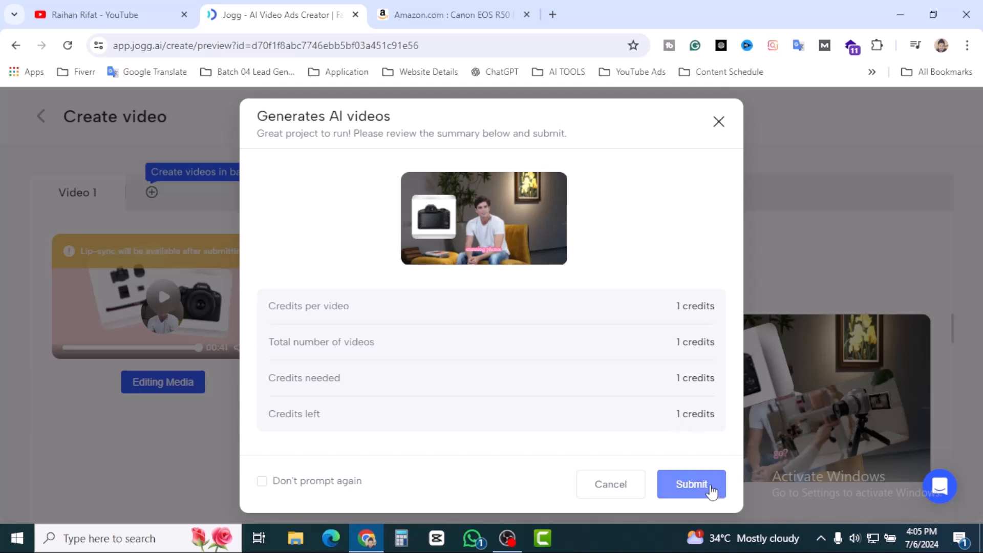
Submit the 37-second Canon EOS R50 video for rendering from the Generates AI videos dialog.
{"action": "left_click", "coordinate": [691, 484]}
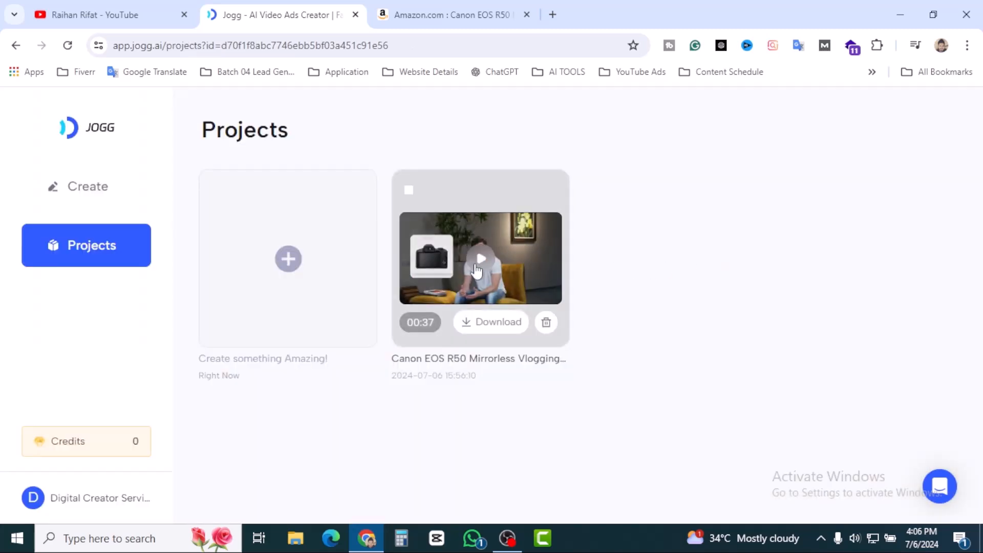
Preview the finished Canon EOS R50 ad and download it from the player's three-dot menu.
{"action": "left_click", "coordinate": [480, 258]}
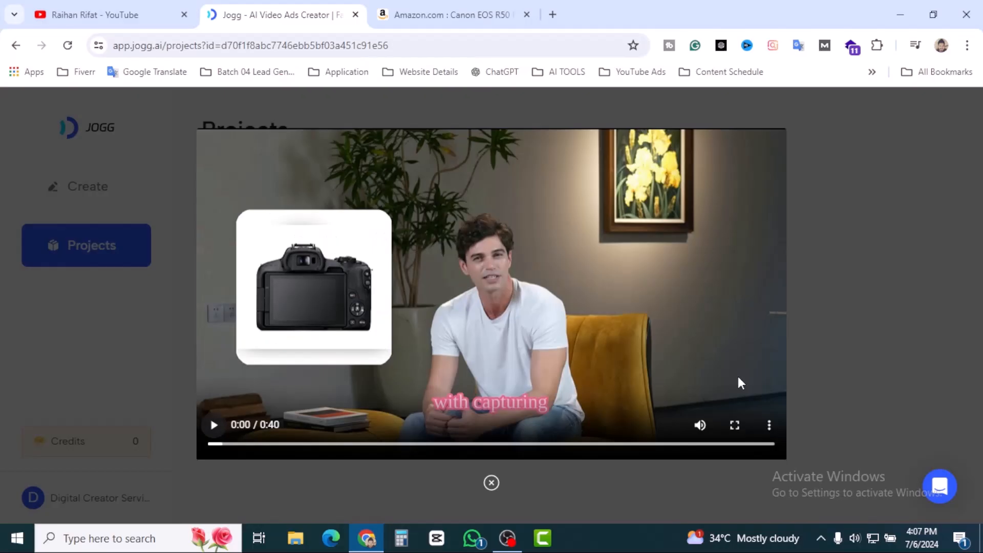
{"action": "mouse_move", "coordinate": [769, 424]}
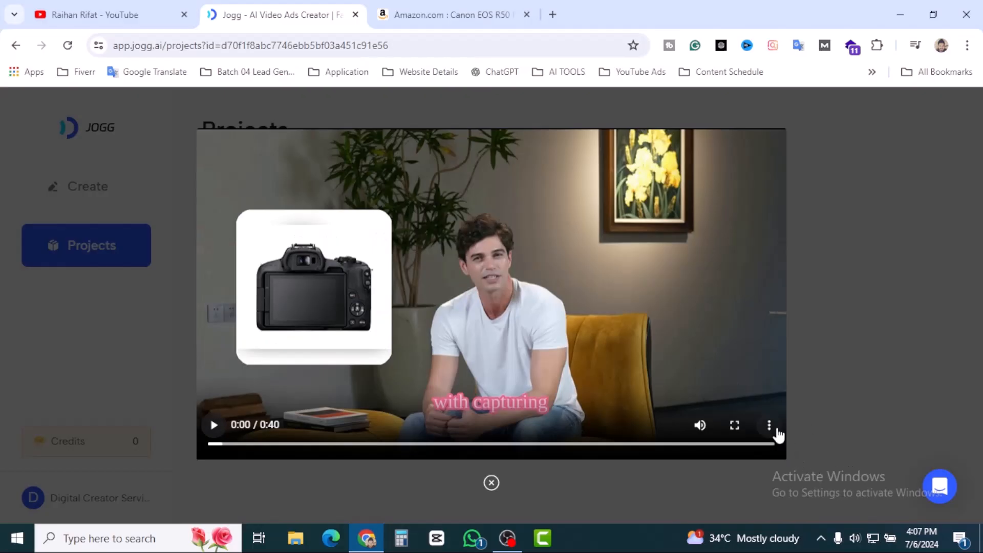
{"action": "left_click", "coordinate": [768, 424]}
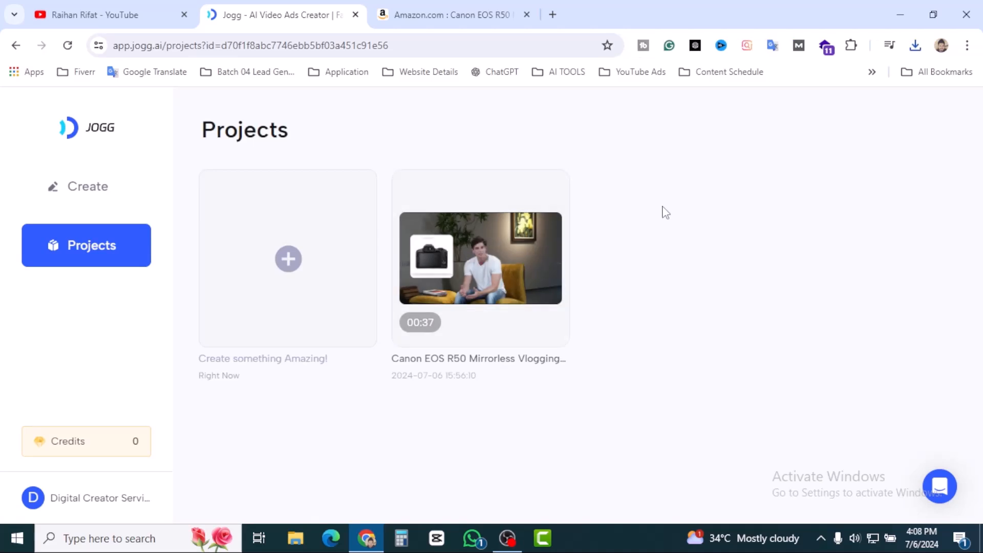
Return to the Amazon Canon EOS R50 product page at $699, shown from the top.
{"action": "left_click", "coordinate": [448, 14]}
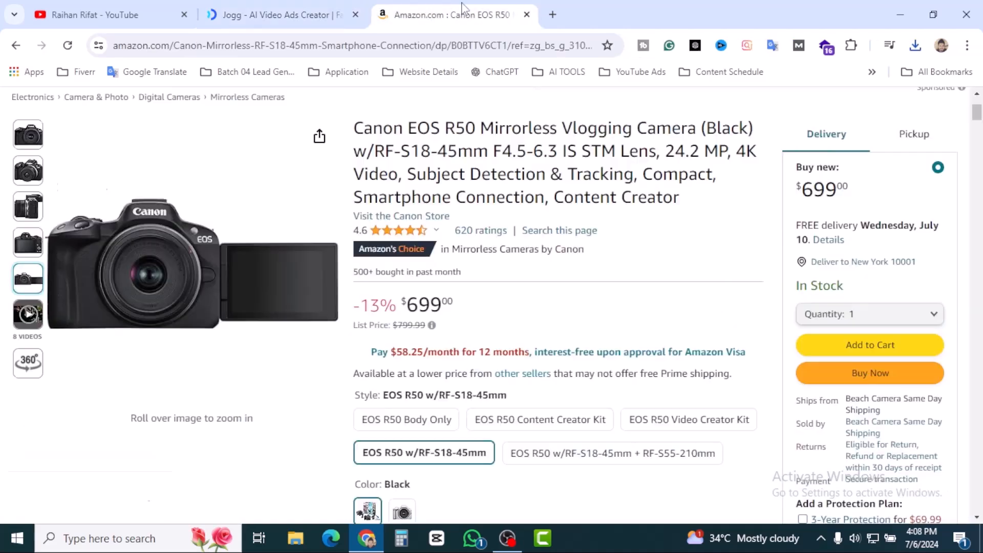
{"action": "mouse_move", "coordinate": [709, 300]}
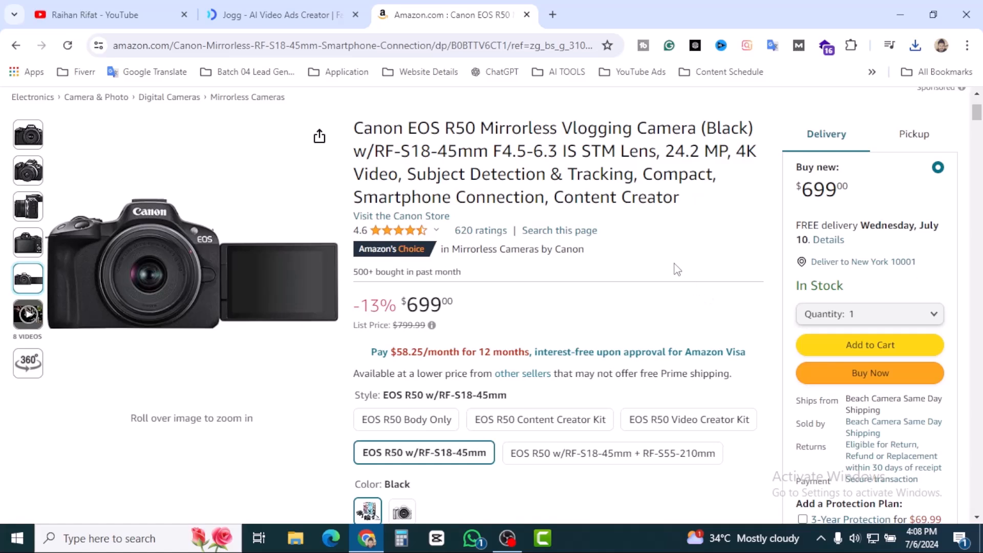
{"action": "scroll", "scroll_direction": "up", "scroll_amount": 3}
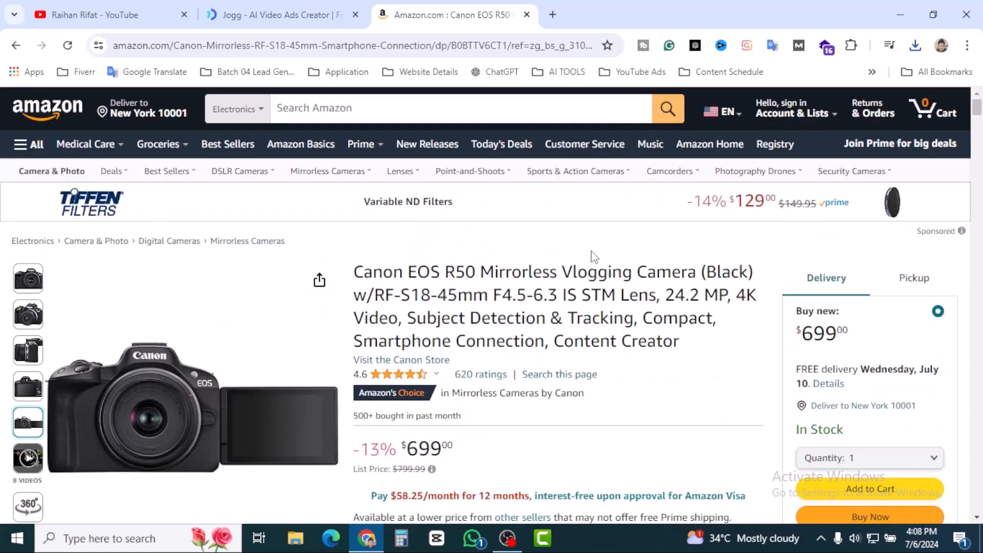